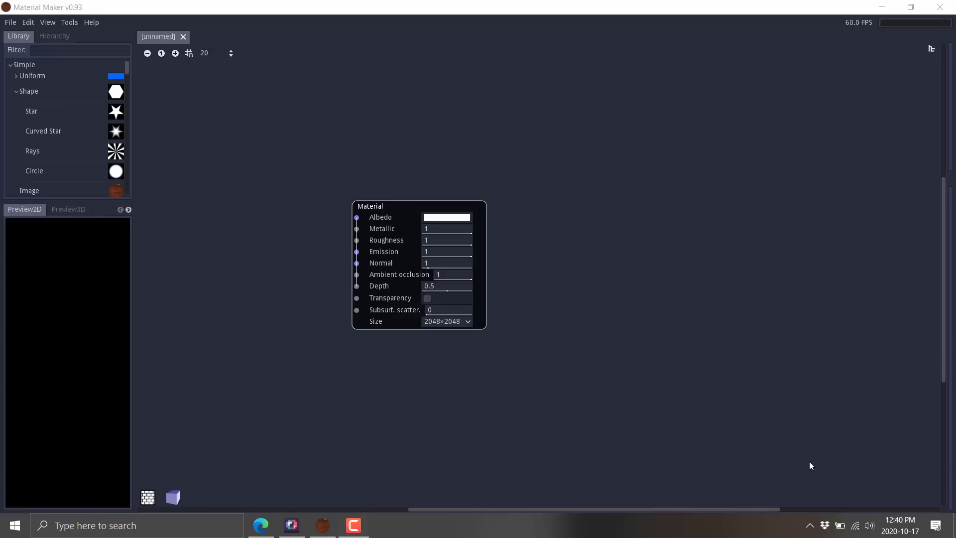
{"action": "mouse_move", "coordinate": [689, 356]}
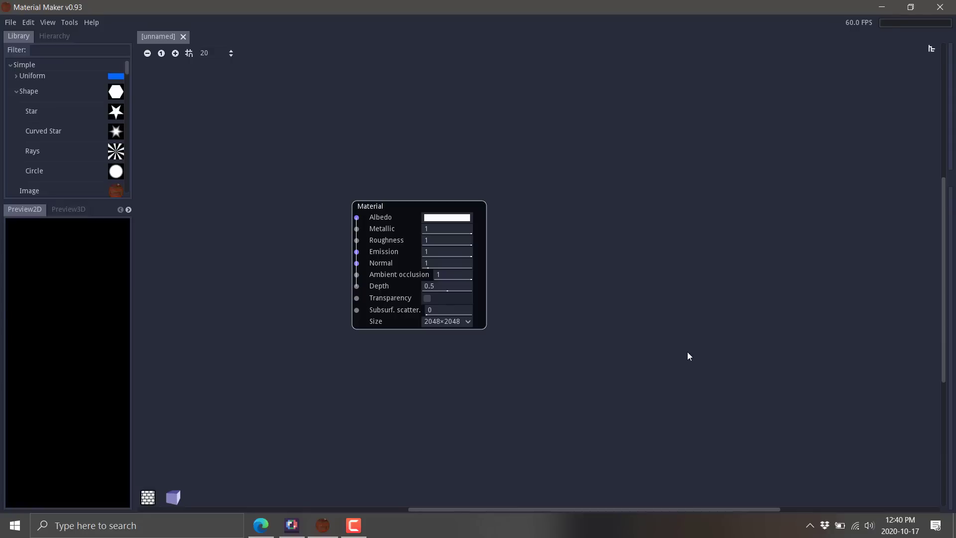
{"action": "mouse_move", "coordinate": [706, 388]}
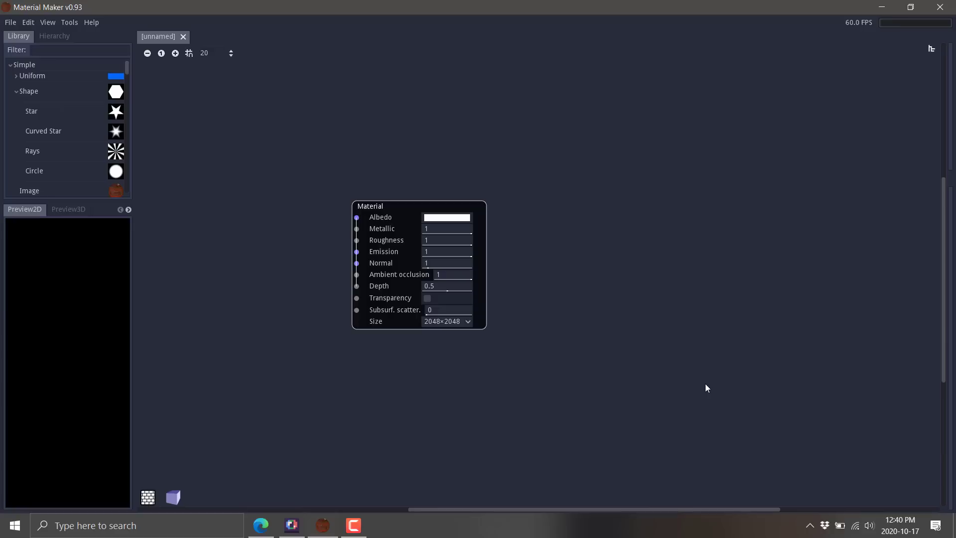
{"action": "mouse_move", "coordinate": [705, 383]}
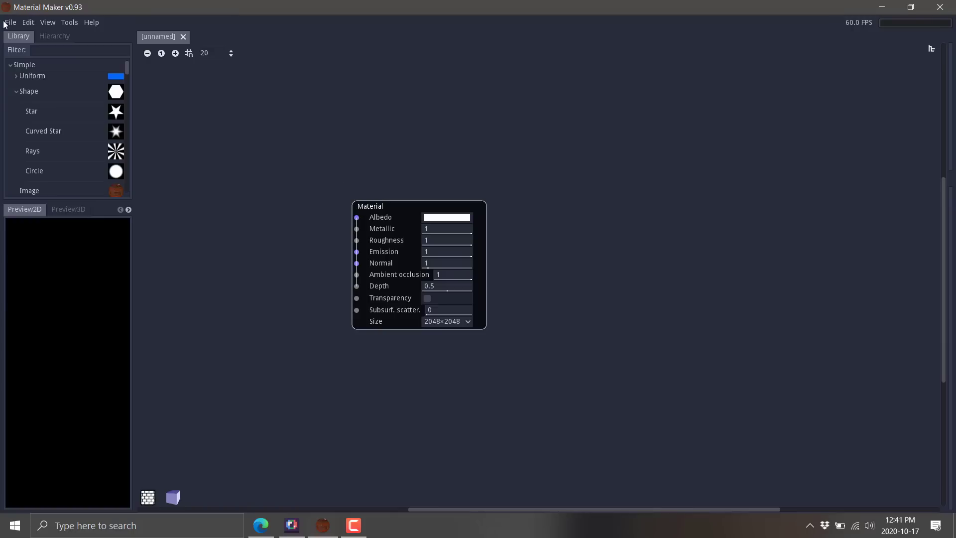
Load the raymarching.ptex example material
{"action": "left_click", "coordinate": [10, 22]}
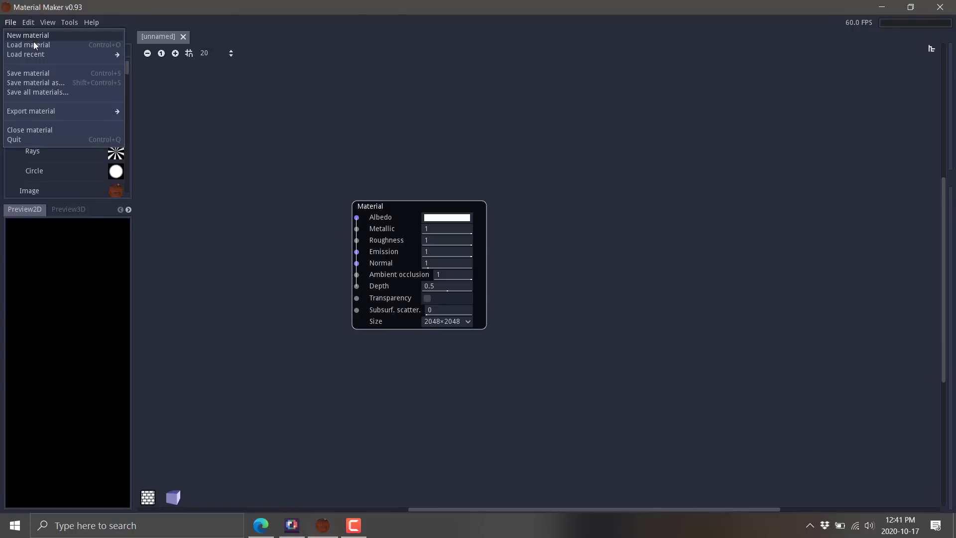
{"action": "left_click", "coordinate": [29, 45]}
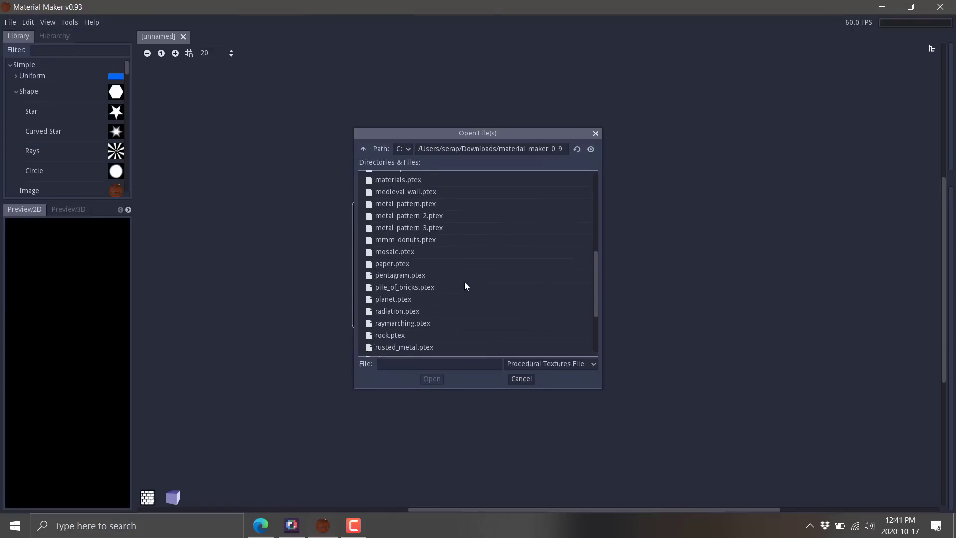
{"action": "double_click", "coordinate": [402, 322]}
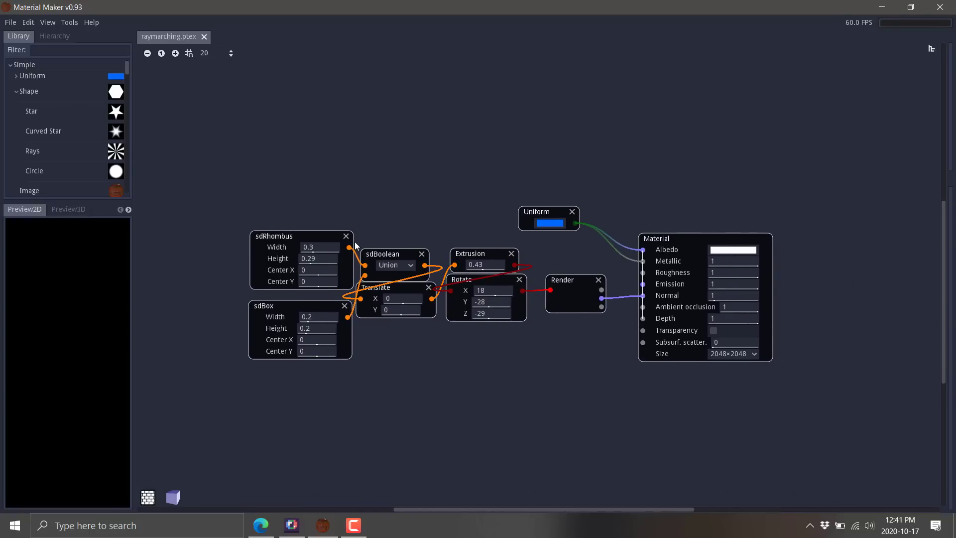
{"action": "mouse_move", "coordinate": [172, 497]}
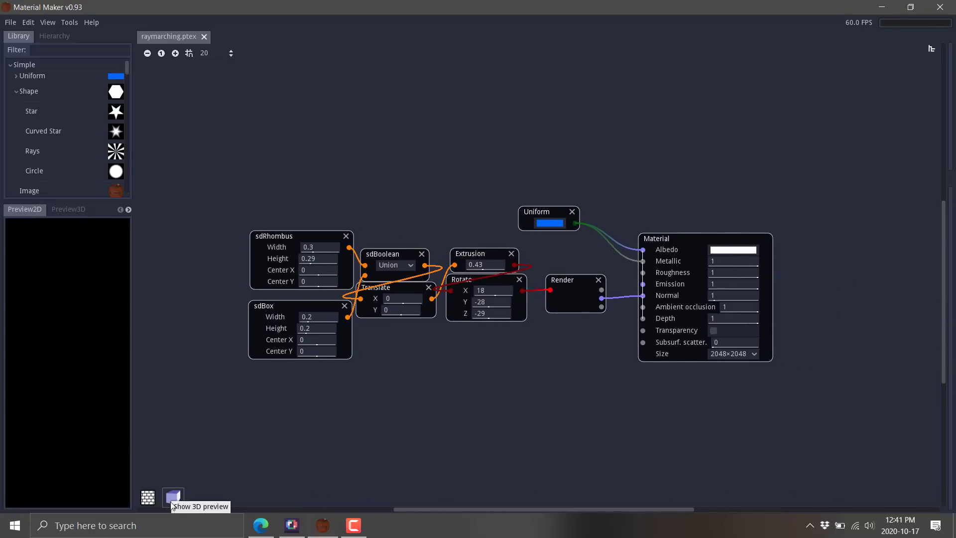
Show the blue cube 3D preview behind the graph, then return the side panel to 2D
{"action": "left_click", "coordinate": [173, 496]}
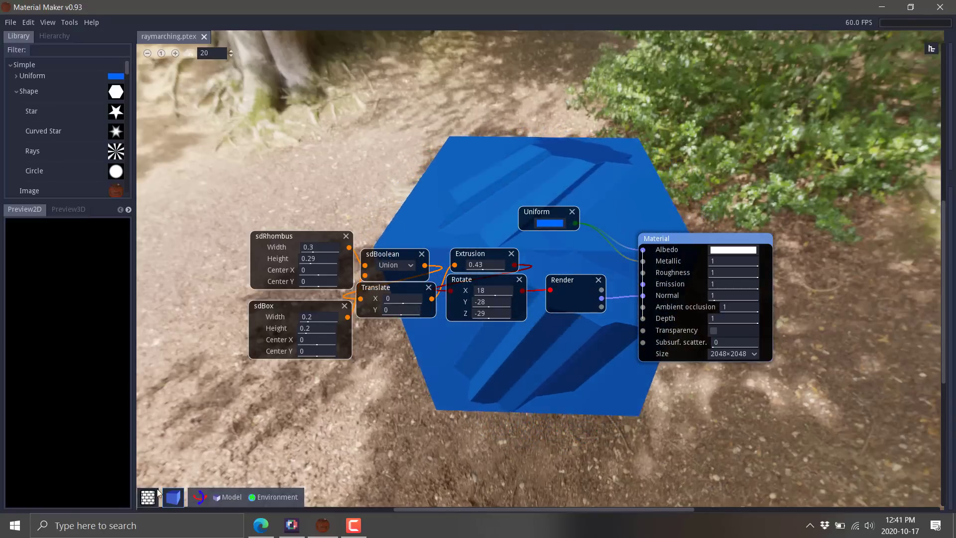
{"action": "left_click", "coordinate": [68, 209]}
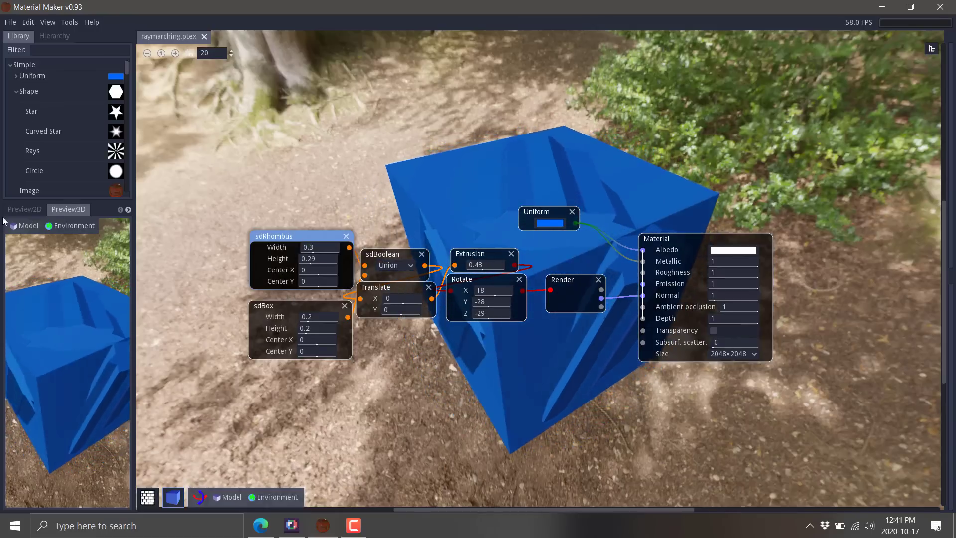
{"action": "left_click", "coordinate": [24, 209]}
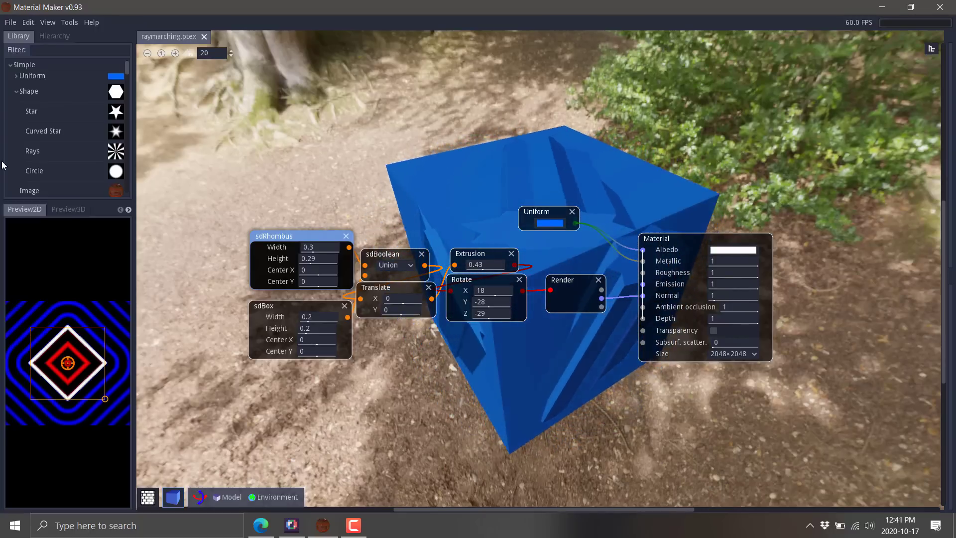
Open the File menu and point at Load material
{"action": "left_click", "coordinate": [10, 22]}
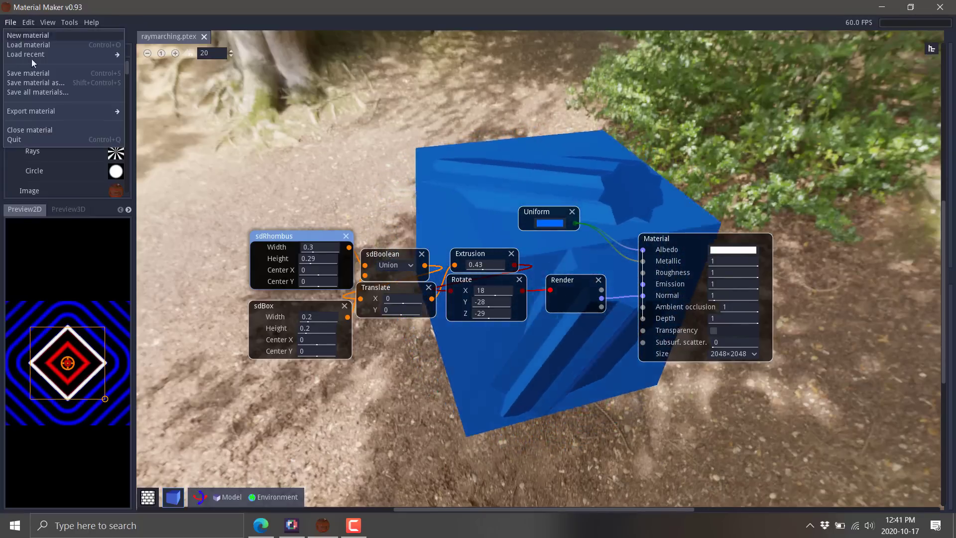
{"action": "left_click", "coordinate": [31, 111]}
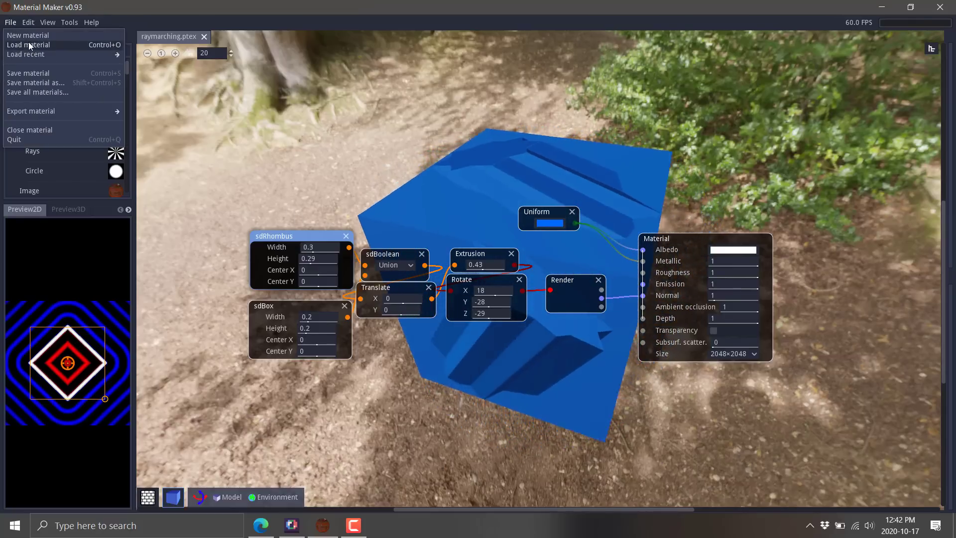
Load crocodile_skin.ptex and then bricks.ptex, each in its own tab
{"action": "left_click", "coordinate": [30, 45]}
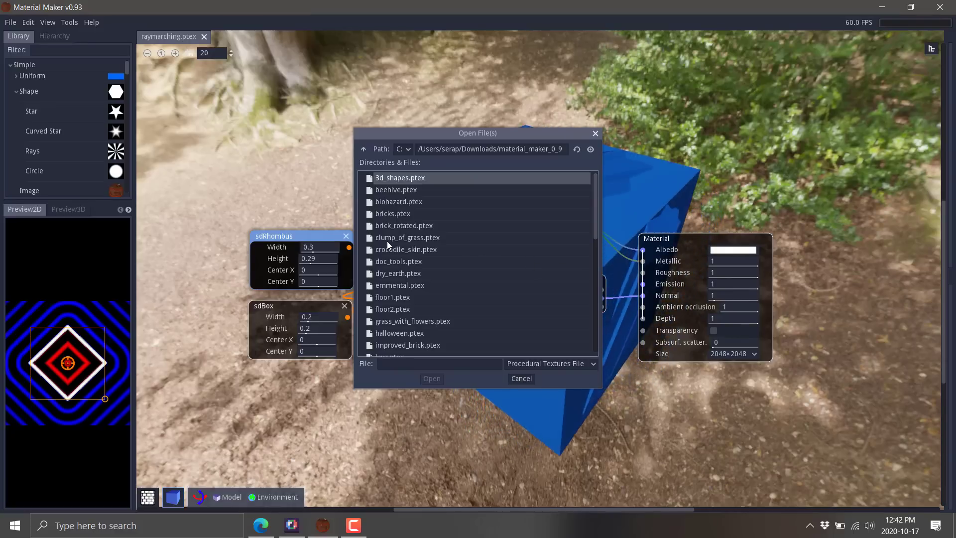
{"action": "double_click", "coordinate": [406, 249]}
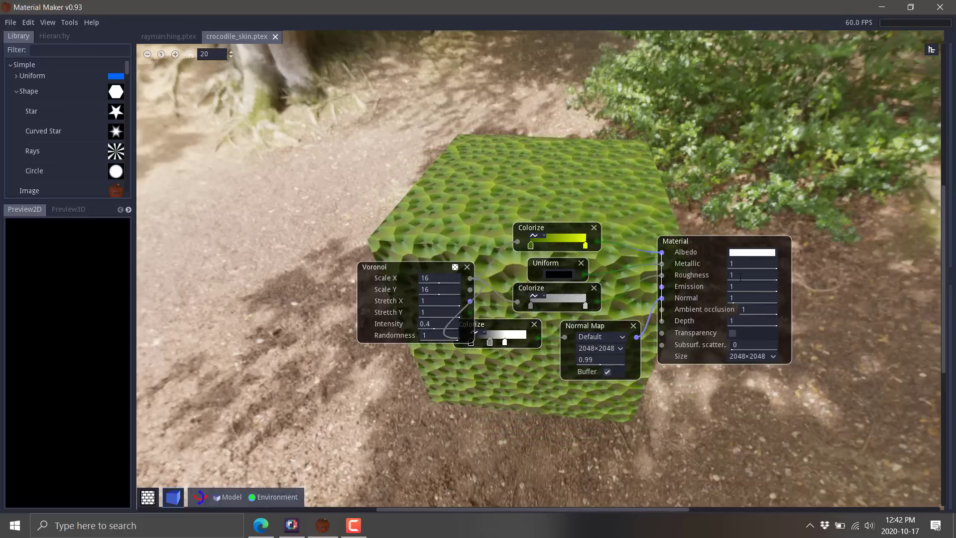
{"action": "left_click", "coordinate": [10, 22]}
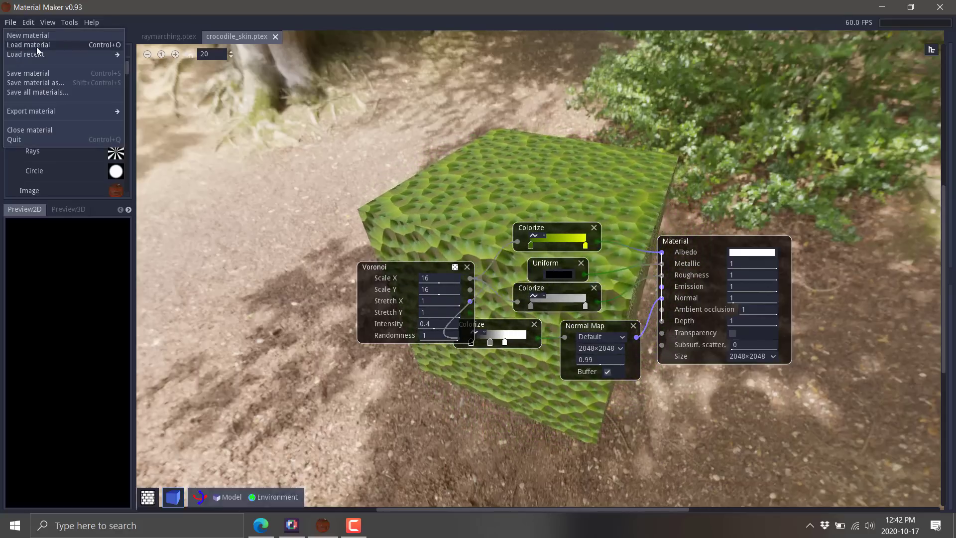
{"action": "left_click", "coordinate": [28, 45]}
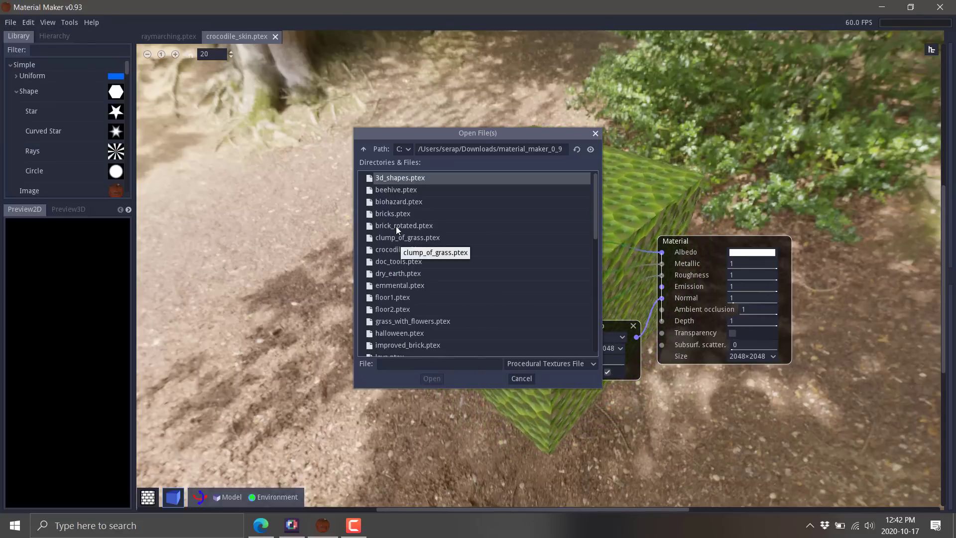
{"action": "double_click", "coordinate": [393, 214]}
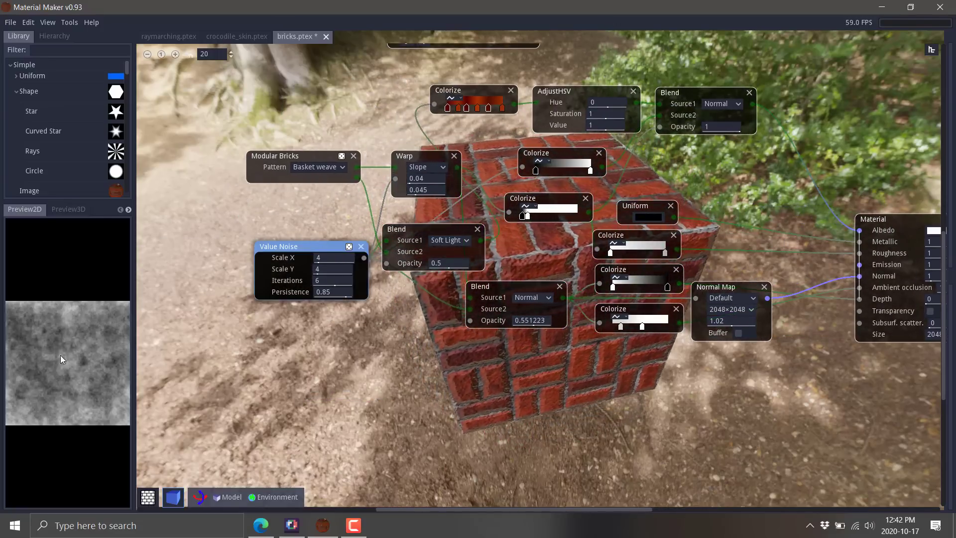
Select nodes in the bricks graph and expand the Miscellaneous library category
{"action": "left_click", "coordinate": [282, 156]}
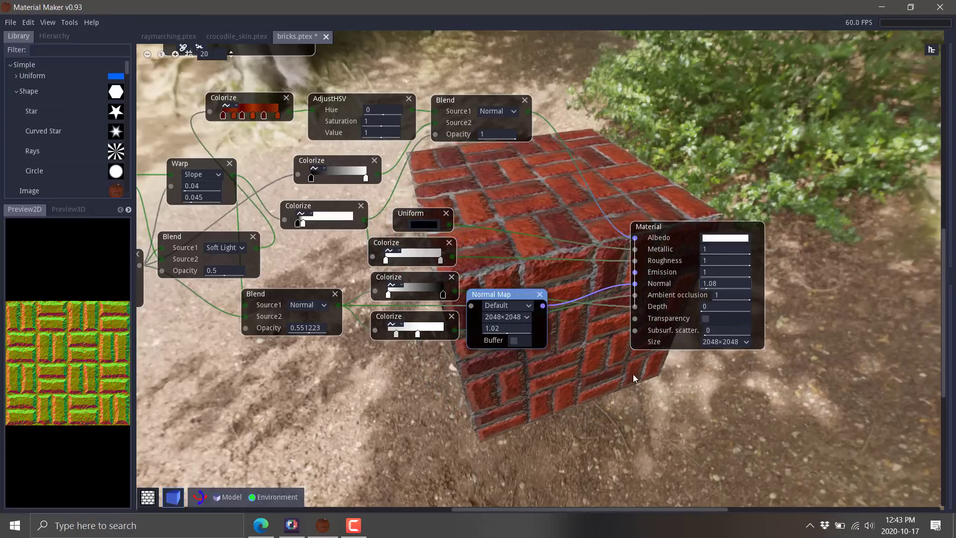
{"action": "left_click", "coordinate": [745, 342]}
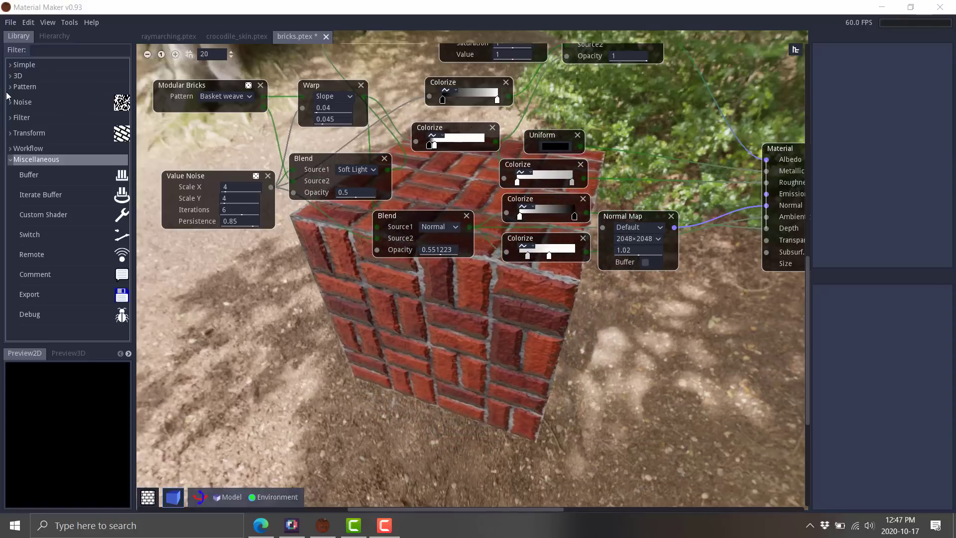
Add a HerringBone Bricks node from Pattern and set rows and columns to 5
{"action": "left_click", "coordinate": [25, 86]}
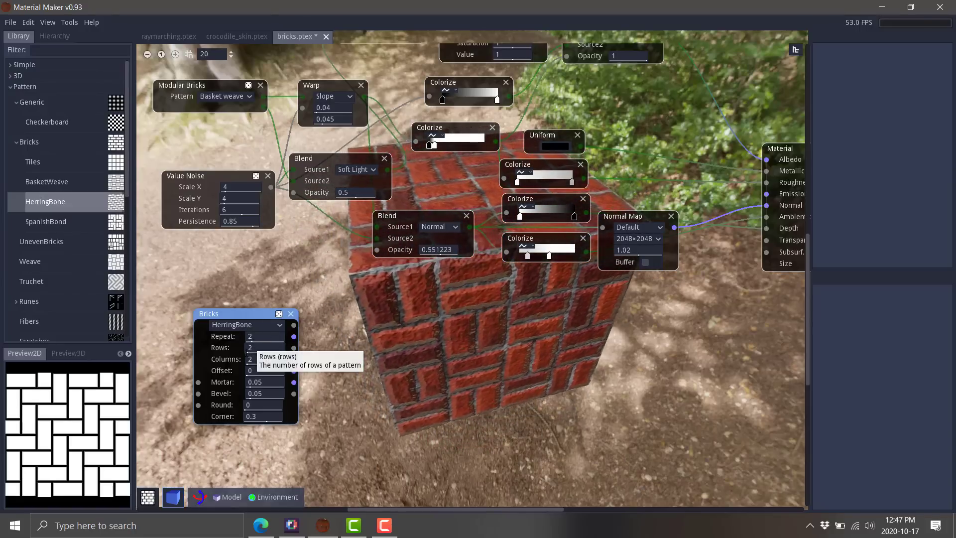
{"action": "left_click", "coordinate": [264, 347]}
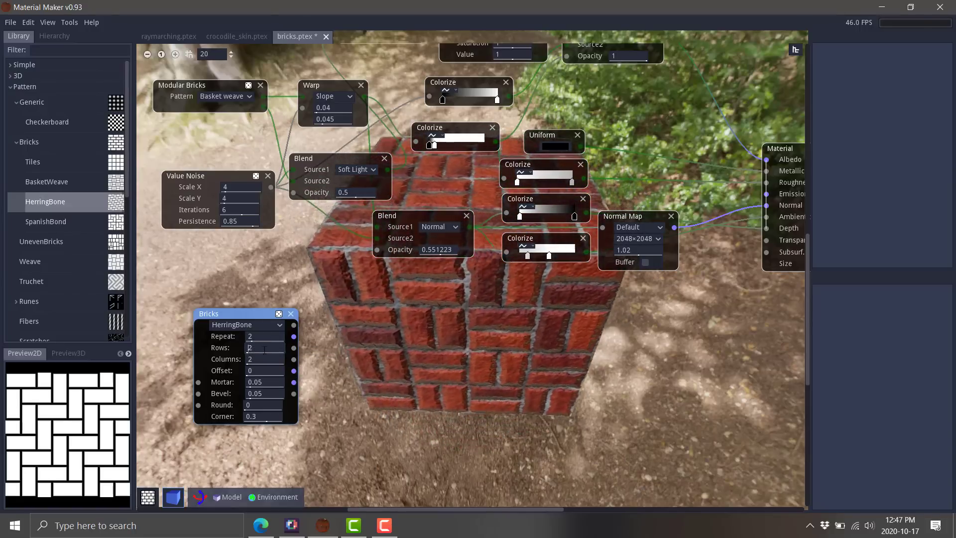
{"action": "type", "text": "5"}
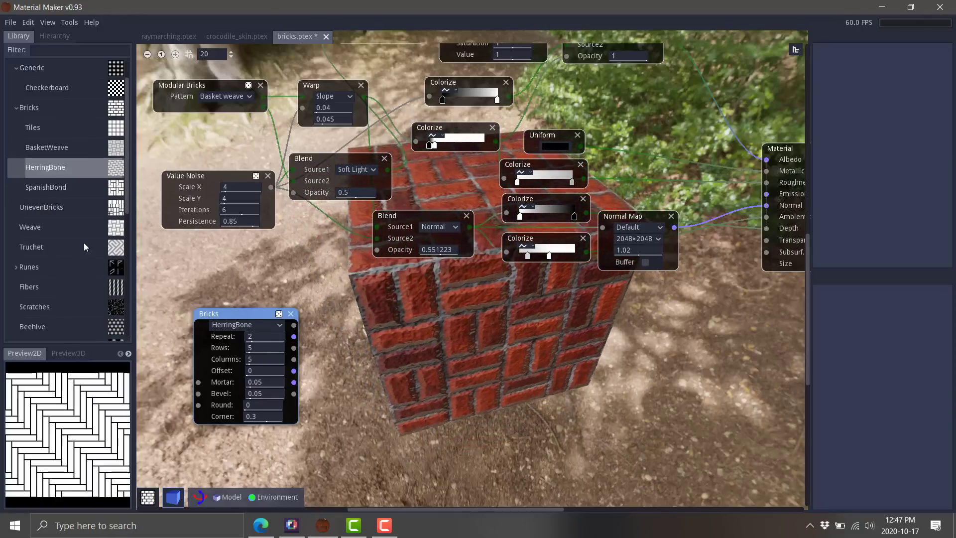
Add a Voronoi node from the Noise category and filter the library for MIX
{"action": "scroll", "scroll_direction": "down", "scroll_amount": 3}
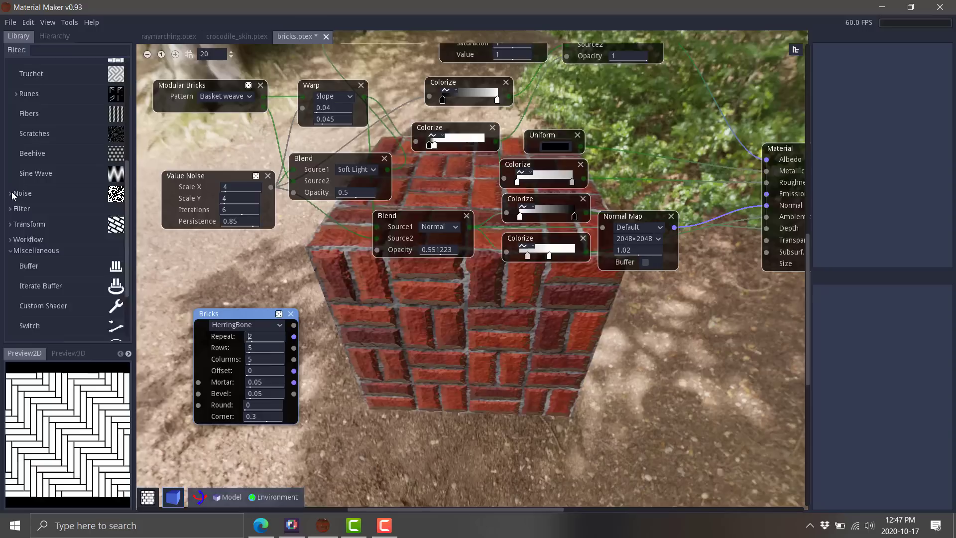
{"action": "left_click", "coordinate": [22, 193]}
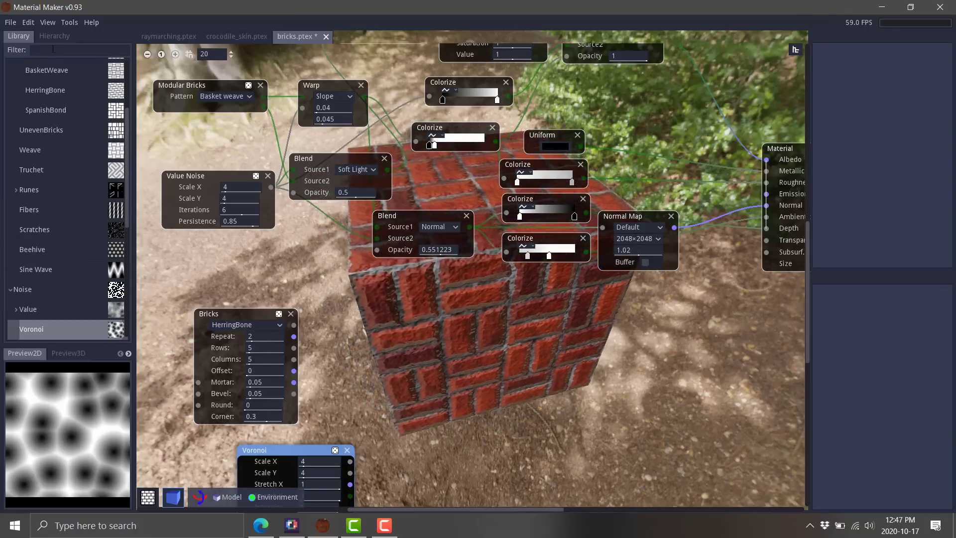
{"action": "type", "text": "MIX"}
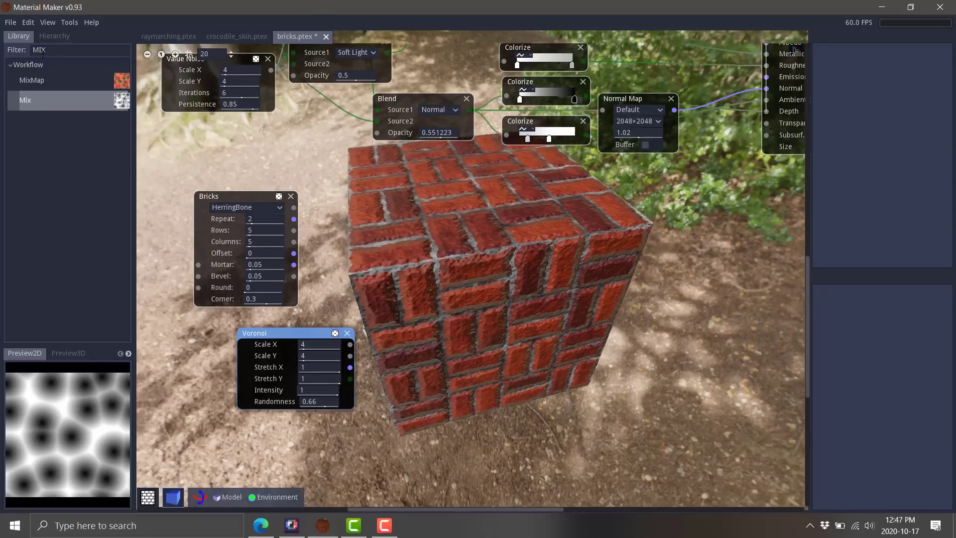
Search the library for ADD to wire a 0.4-opacity Blend node into the bricks graph
{"action": "type", "text": "ADD"}
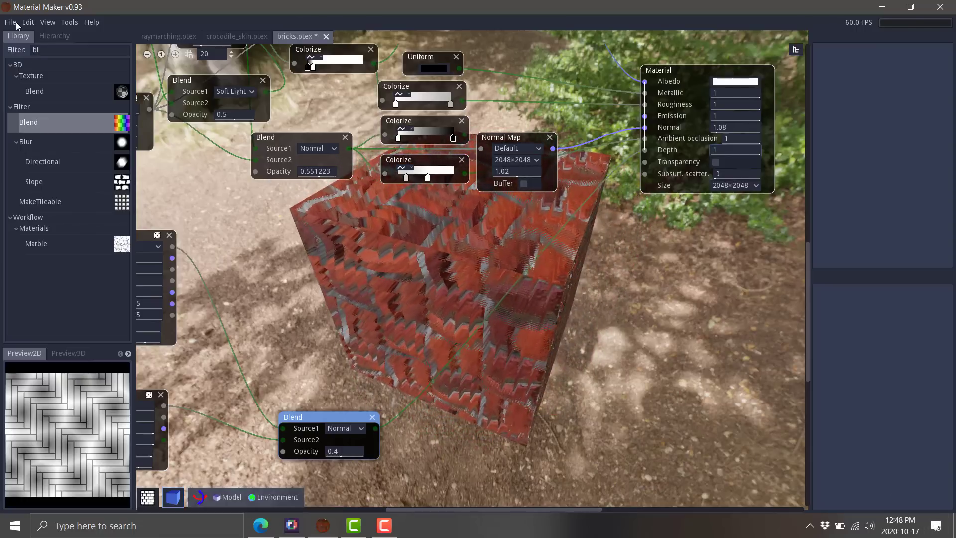
Browse the File and Tools menus, then switch to the Pixelorama window
{"action": "left_click", "coordinate": [10, 21]}
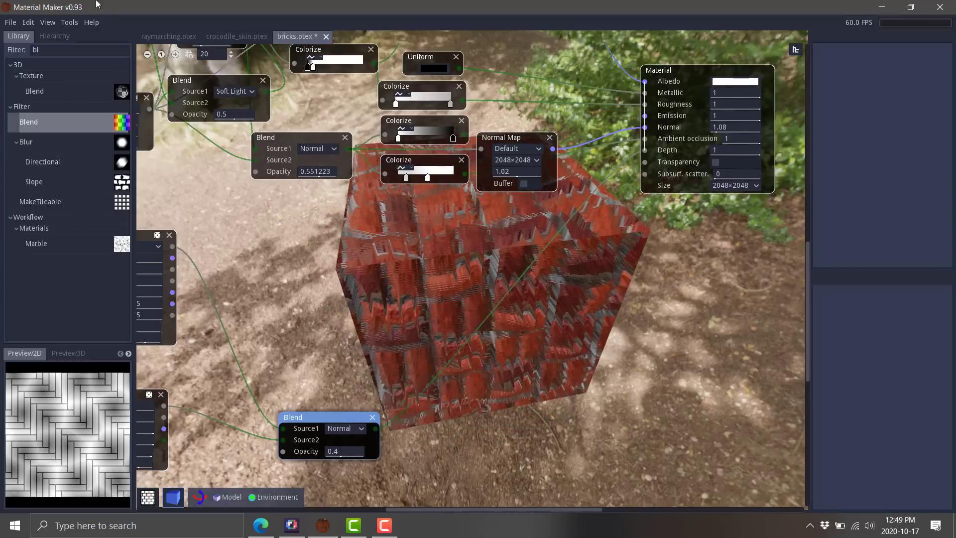
{"action": "left_click", "coordinate": [69, 22]}
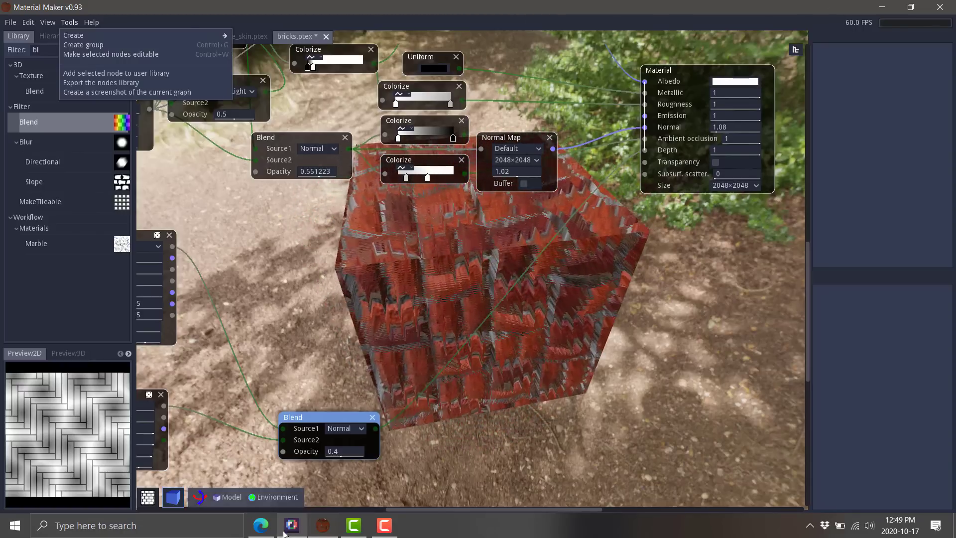
{"action": "left_click", "coordinate": [287, 523]}
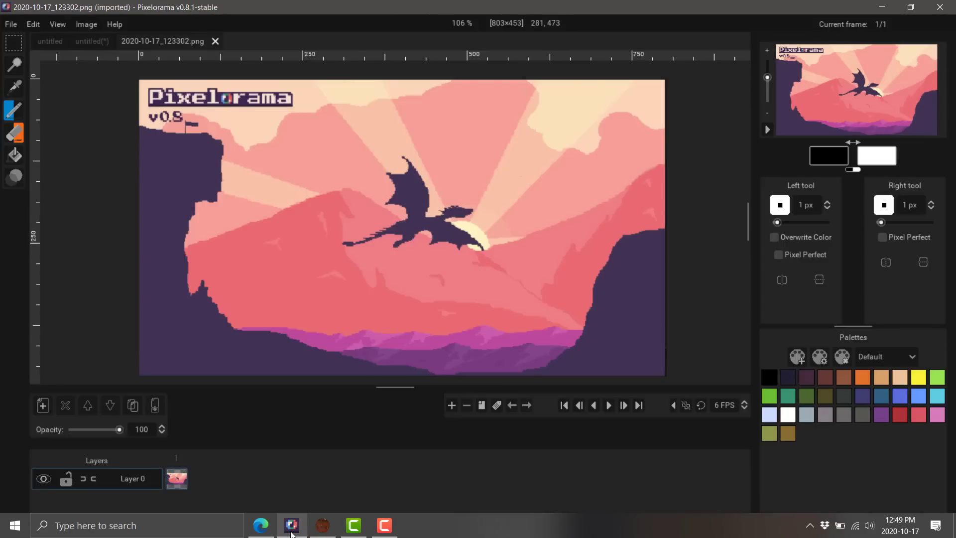
{"action": "mouse_move", "coordinate": [326, 468]}
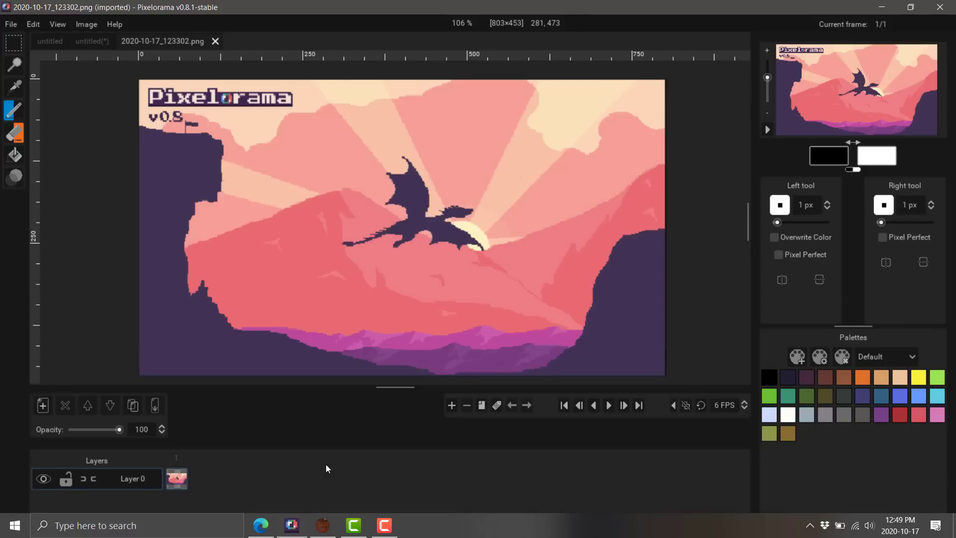
{"action": "mouse_move", "coordinate": [428, 346]}
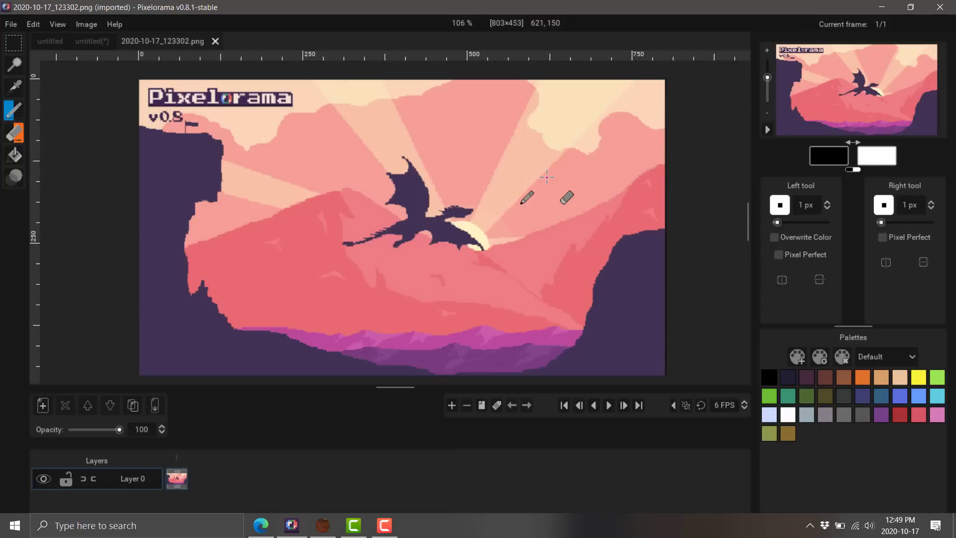
{"action": "mouse_move", "coordinate": [843, 192]}
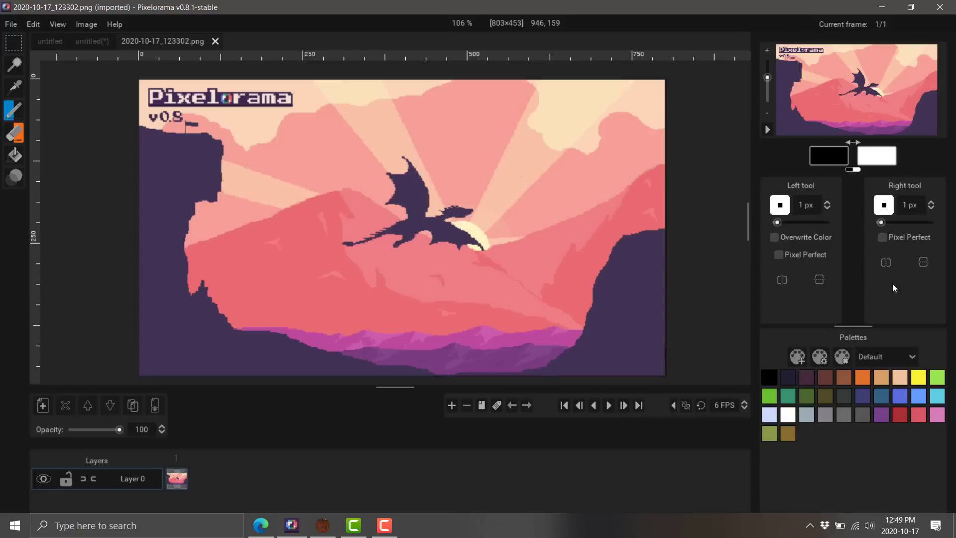
{"action": "mouse_move", "coordinate": [874, 255]}
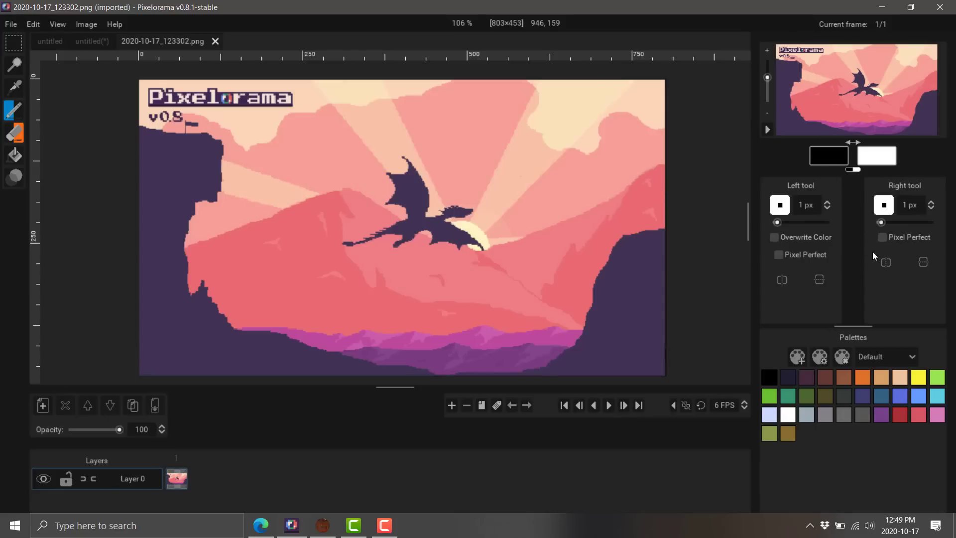
{"action": "mouse_move", "coordinate": [342, 249]}
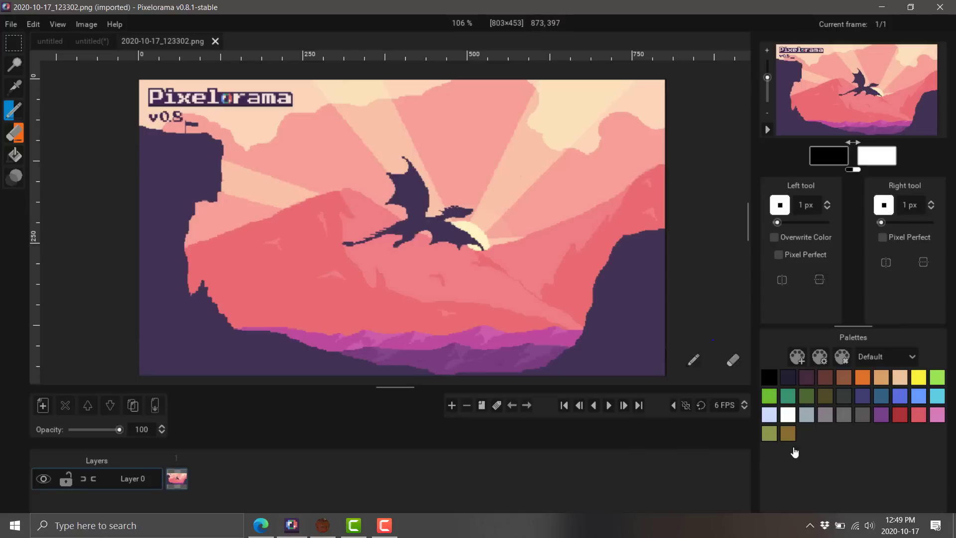
{"action": "mouse_move", "coordinate": [870, 358]}
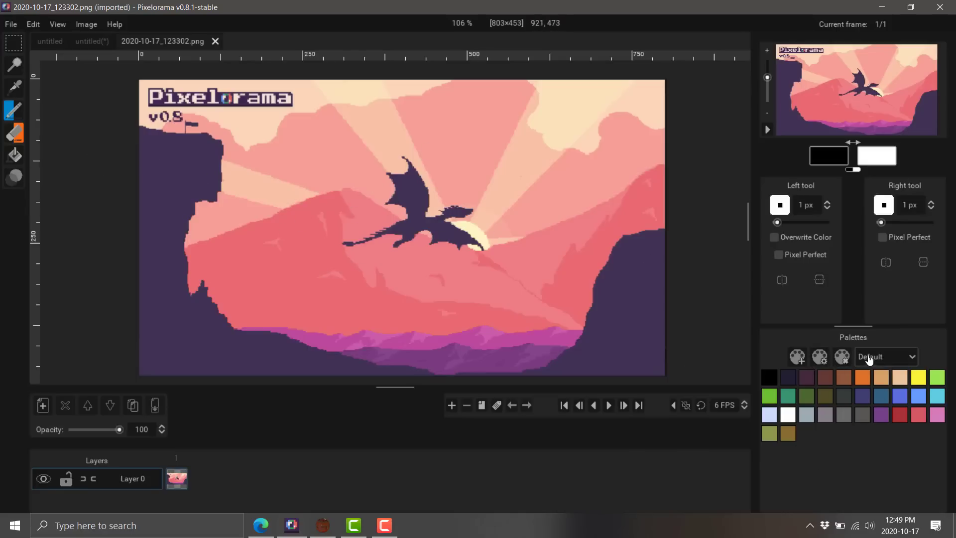
Choose the BubbleGum1 palette for the red sky scribble and reselect the pencil tool
{"action": "left_click", "coordinate": [886, 356]}
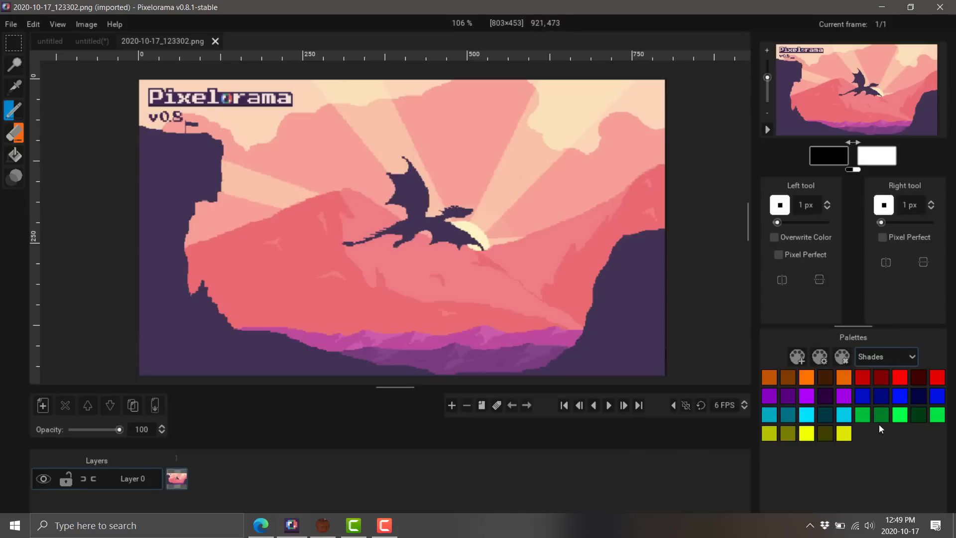
{"action": "left_click", "coordinate": [886, 356]}
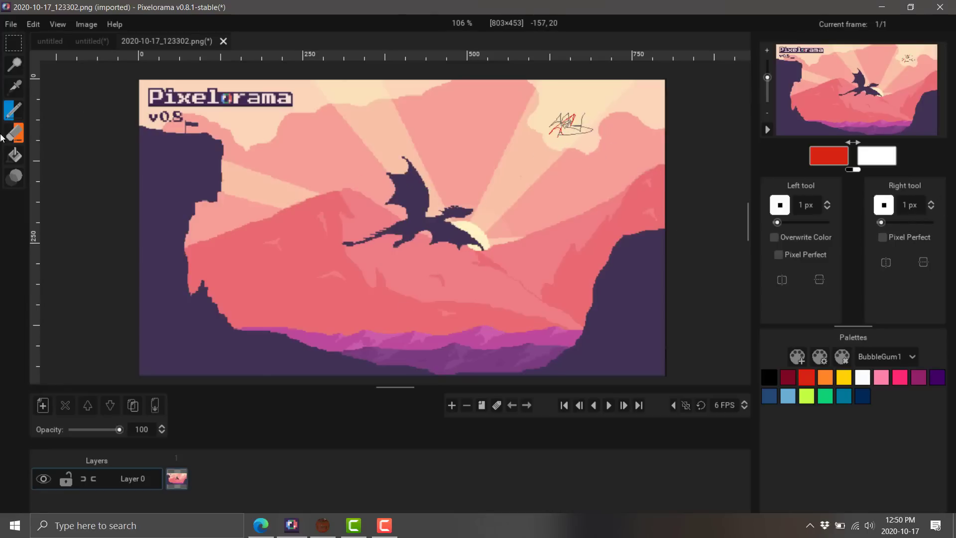
{"action": "mouse_move", "coordinate": [14, 155]}
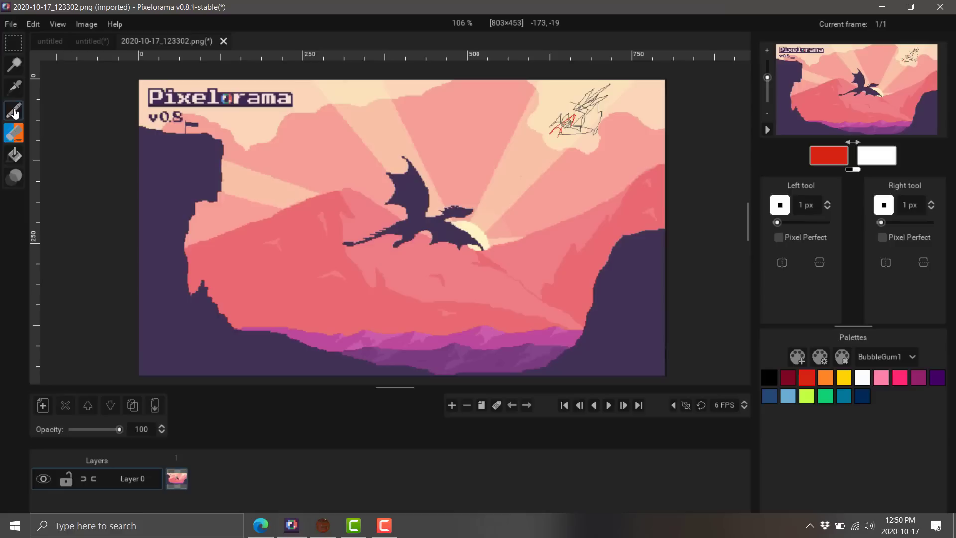
{"action": "left_click", "coordinate": [14, 110]}
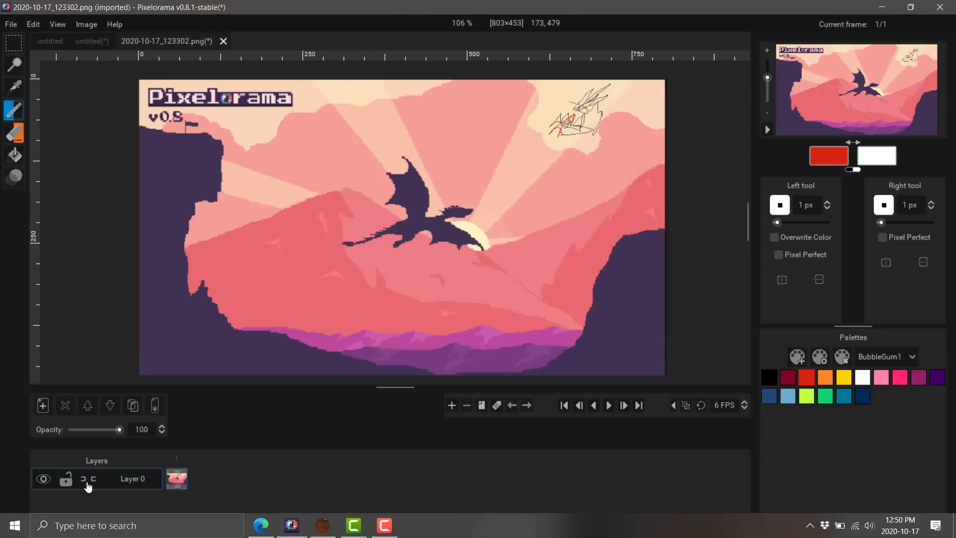
{"action": "mouse_move", "coordinate": [460, 439]}
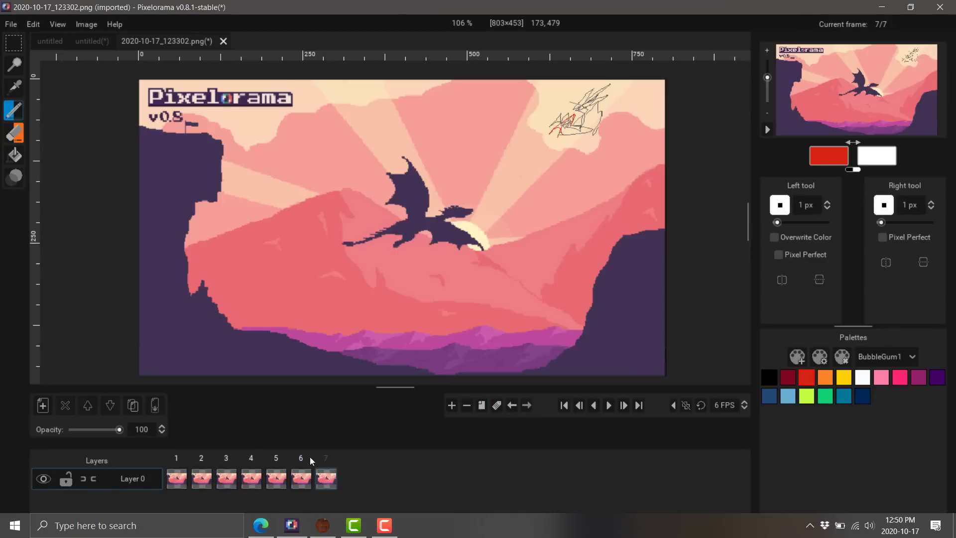
Visit frame 2, return to frame 1, and enlarge the brush to 12 px
{"action": "left_click", "coordinate": [201, 478]}
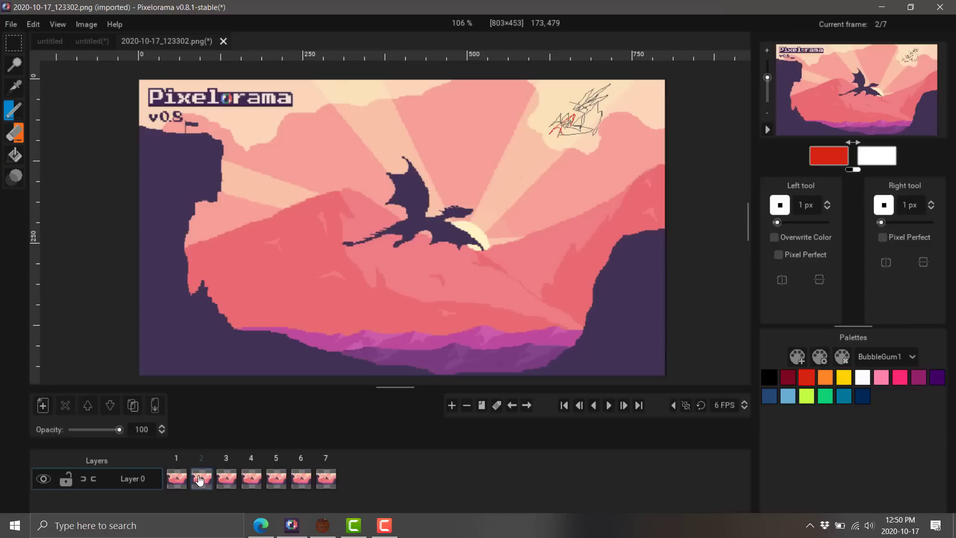
{"action": "left_click", "coordinate": [176, 478]}
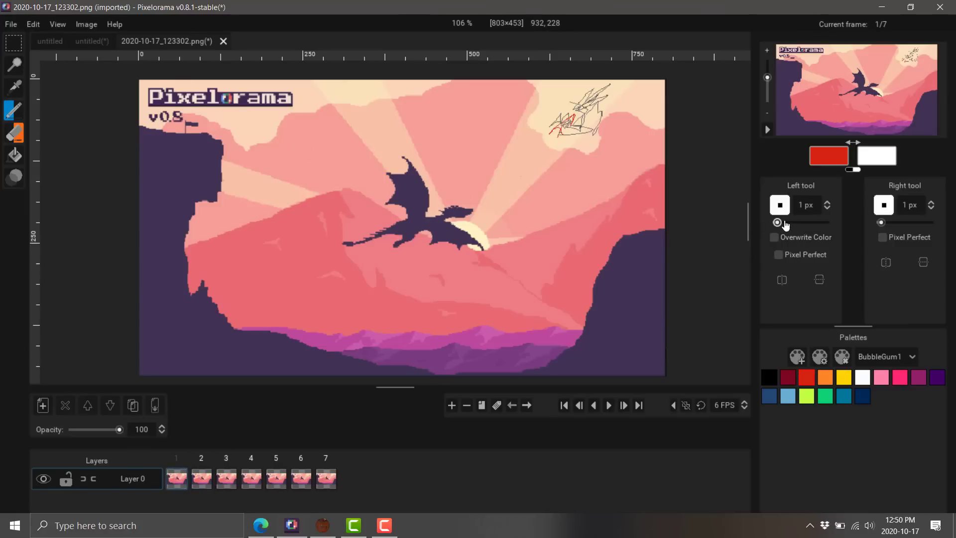
{"action": "left_click_drag", "start_coordinate": [779, 222], "coordinate": [799, 222]}
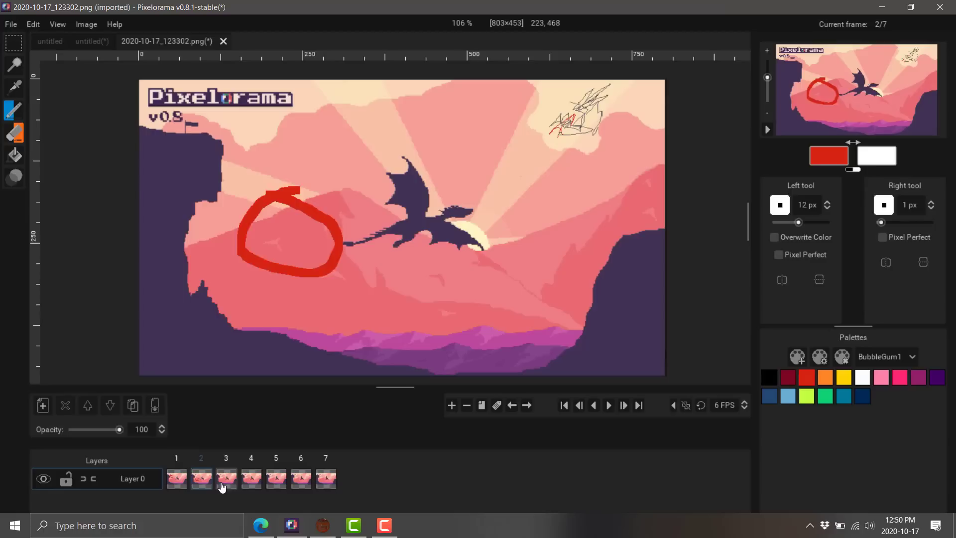
Step through frames 3, 5 and the next frame to check circles, then return to frame 1
{"action": "left_click", "coordinate": [226, 478]}
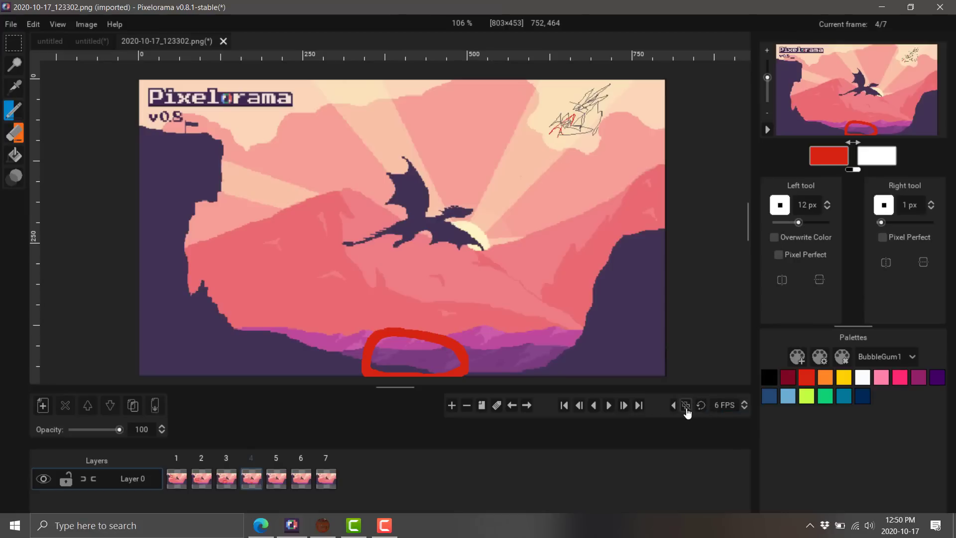
{"action": "mouse_move", "coordinate": [685, 405]}
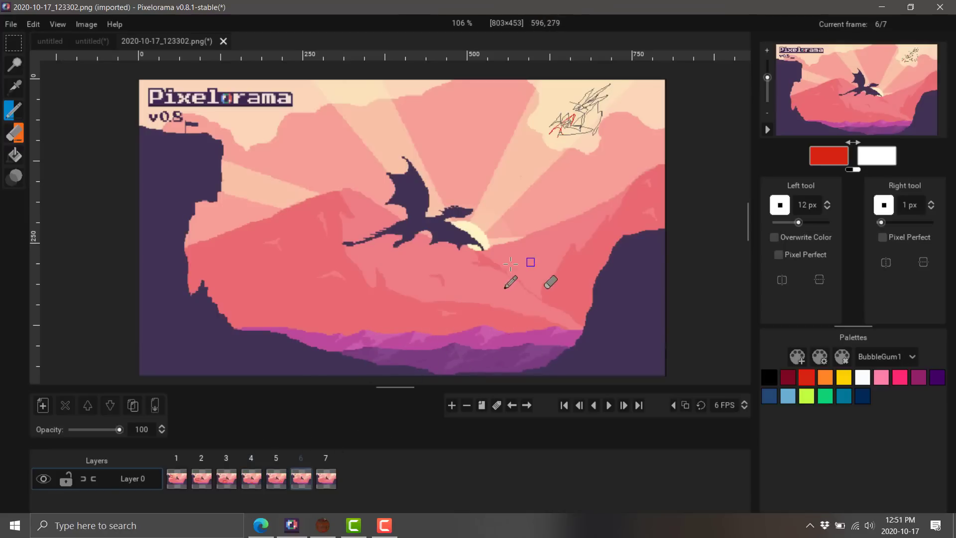
{"action": "mouse_move", "coordinate": [570, 238]}
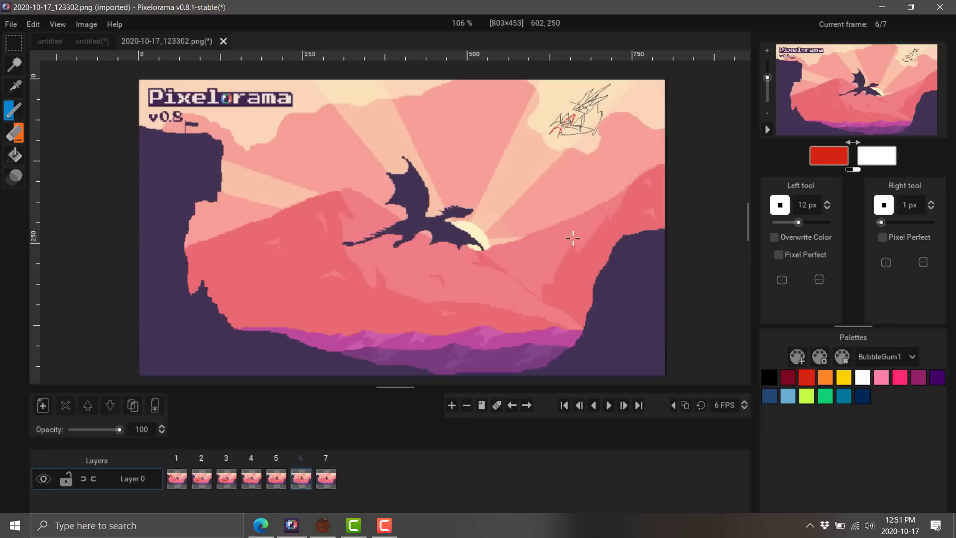
{"action": "left_click", "coordinate": [276, 478]}
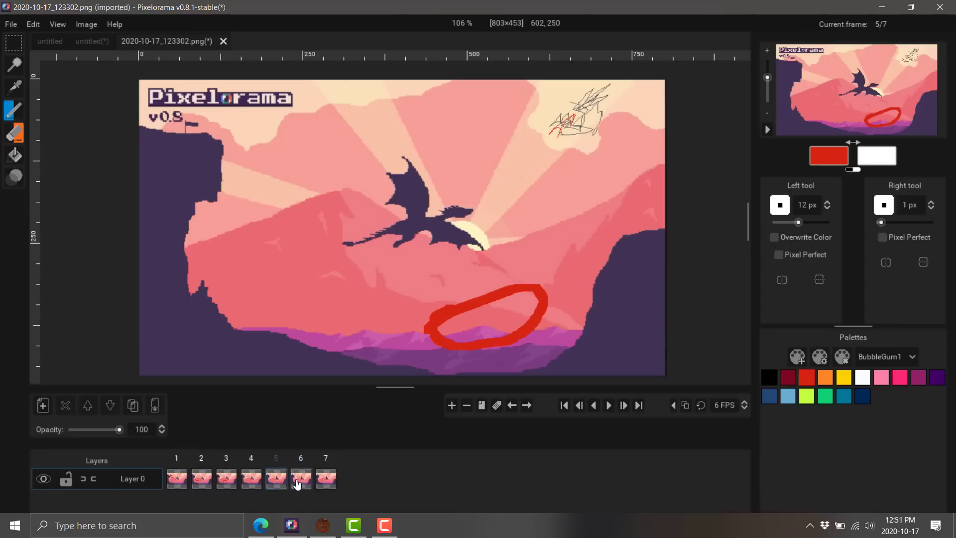
{"action": "left_click", "coordinate": [301, 479]}
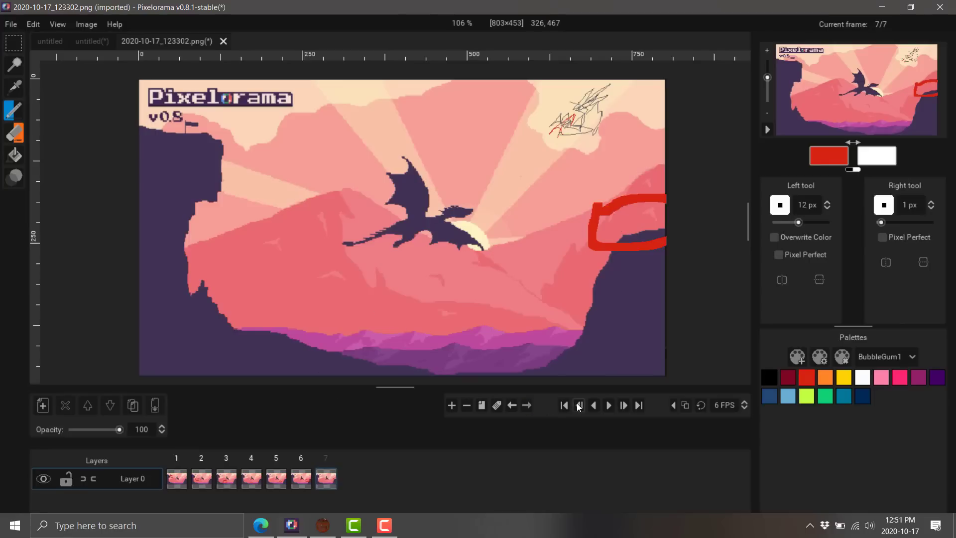
{"action": "left_click", "coordinate": [564, 405]}
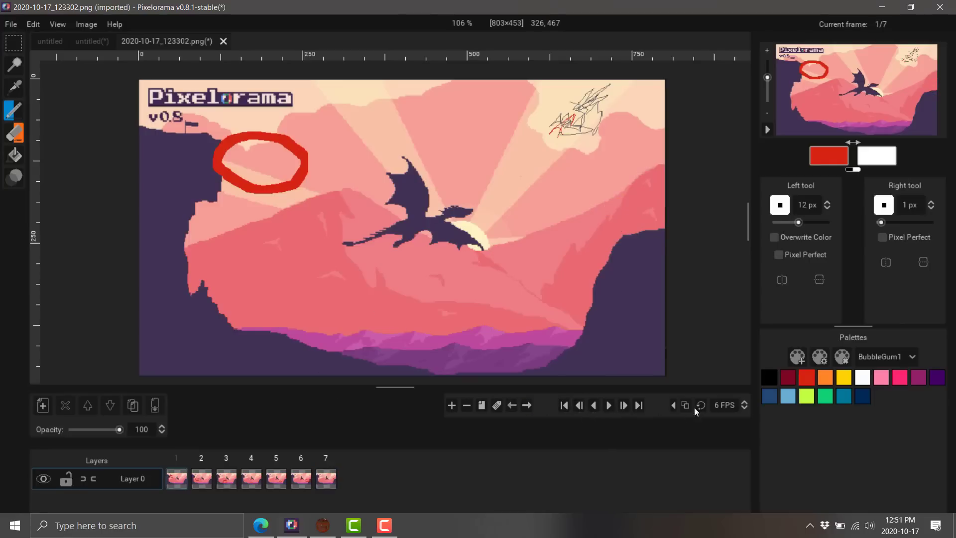
{"action": "mouse_move", "coordinate": [685, 405]}
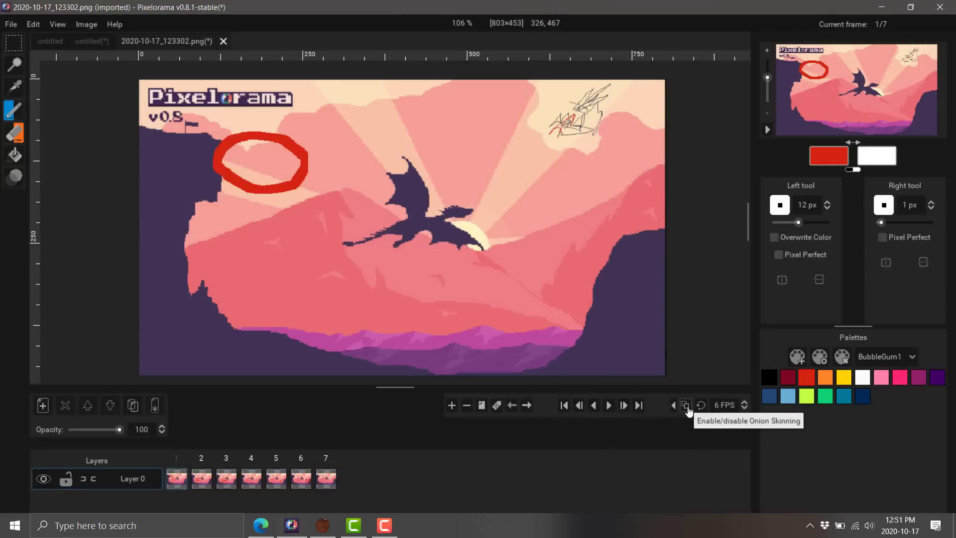
Turn off onion skinning, play the red circle animation forward, and bring up the File menu
{"action": "left_click", "coordinate": [685, 404]}
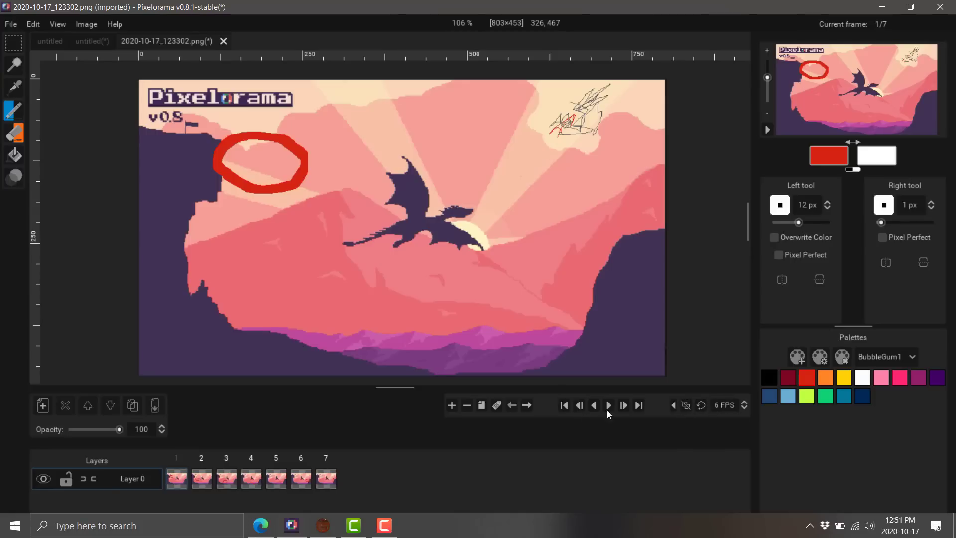
{"action": "left_click", "coordinate": [608, 405]}
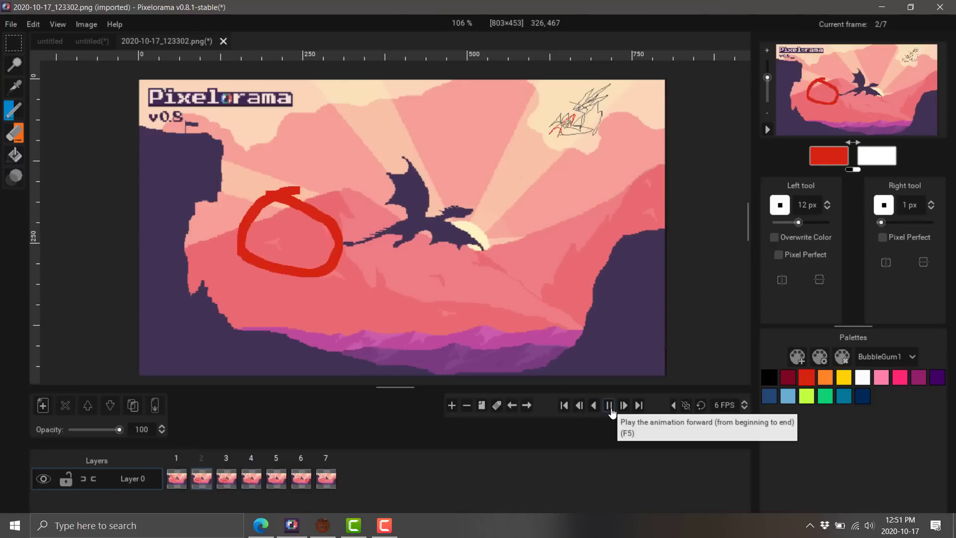
{"action": "left_click", "coordinate": [608, 405]}
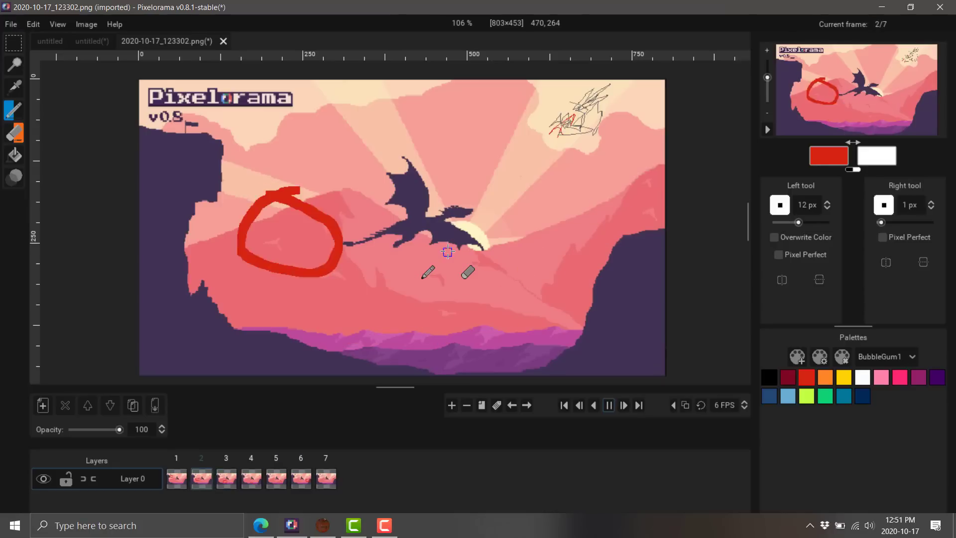
{"action": "left_click", "coordinate": [86, 24]}
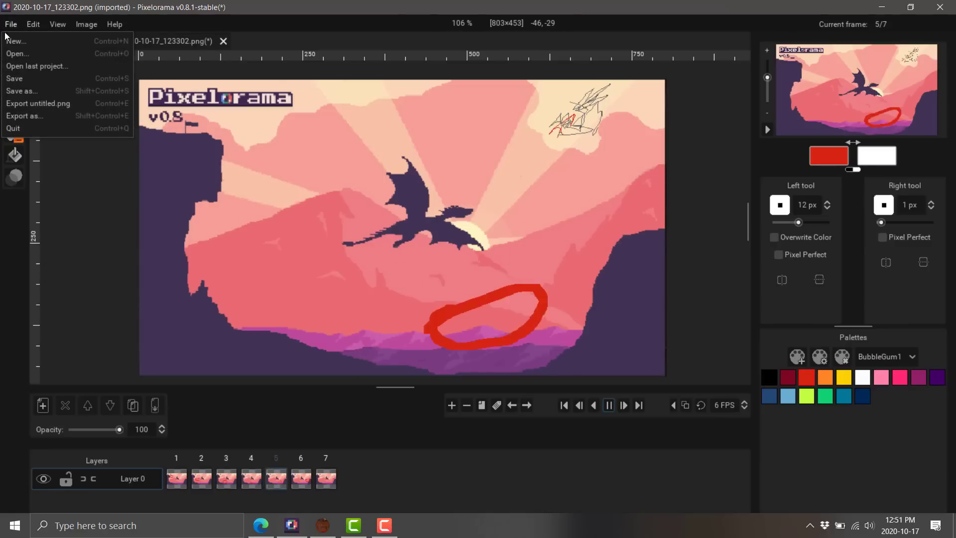
View the Export dialog for the dragon animation, then switch to Material Maker's itch.io page
{"action": "left_click", "coordinate": [593, 405]}
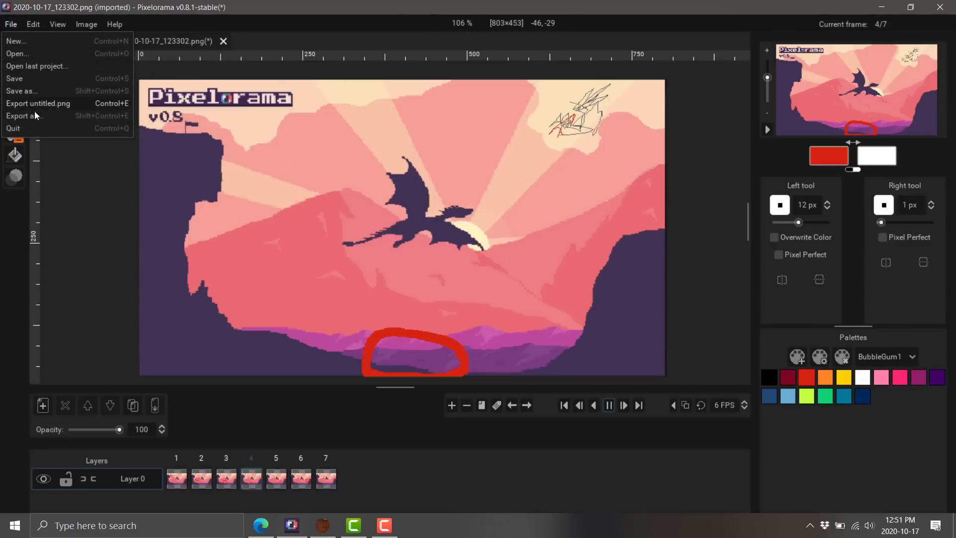
{"action": "left_click", "coordinate": [24, 116]}
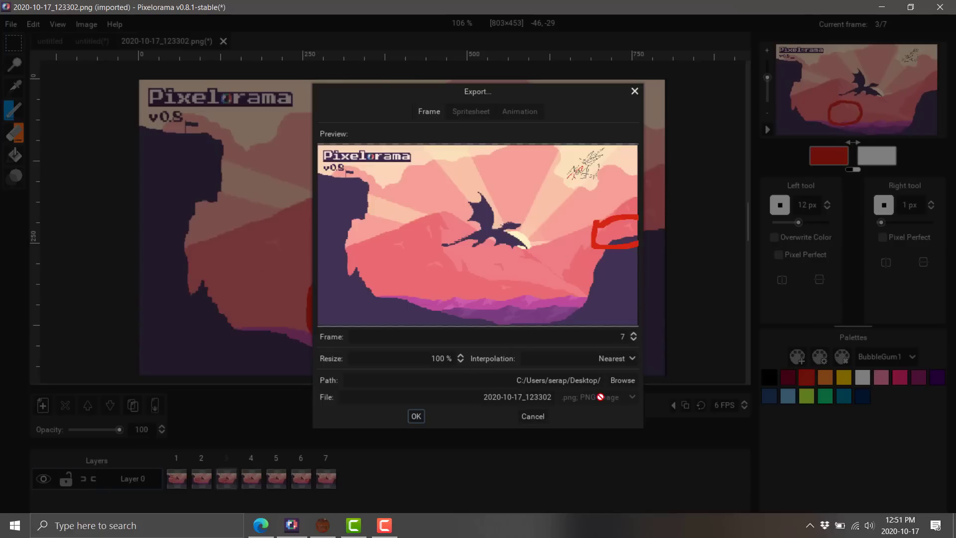
{"action": "left_click", "coordinate": [532, 416]}
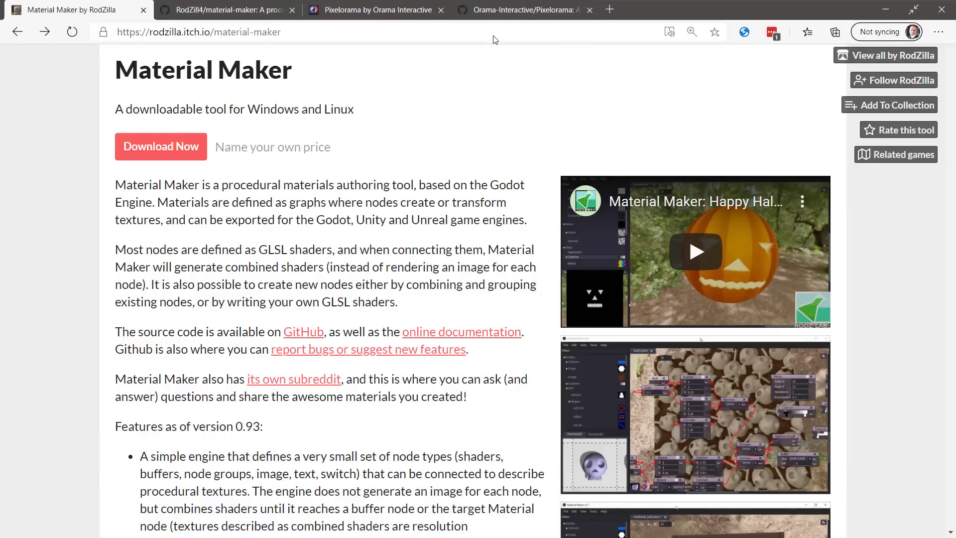
Scroll past the features list to the Windows/Linux downloads and Development log
{"action": "scroll", "scroll_direction": "down", "scroll_amount": 3}
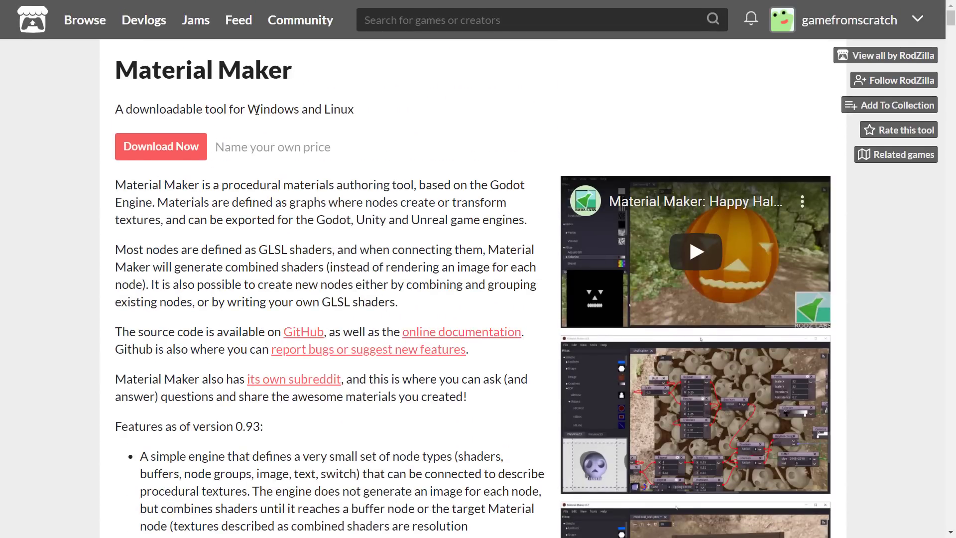
{"action": "scroll", "scroll_direction": "down", "scroll_amount": 3}
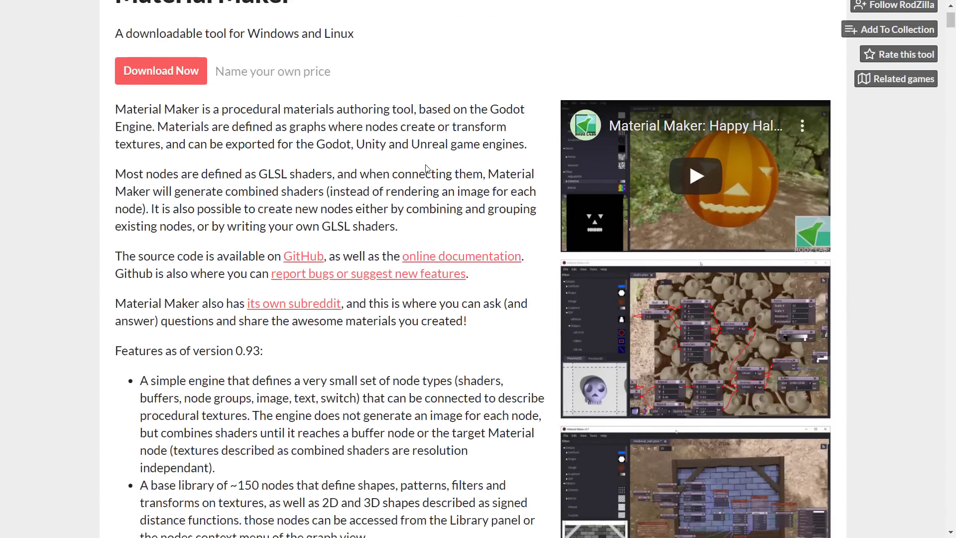
{"action": "scroll", "scroll_direction": "down", "scroll_amount": 3}
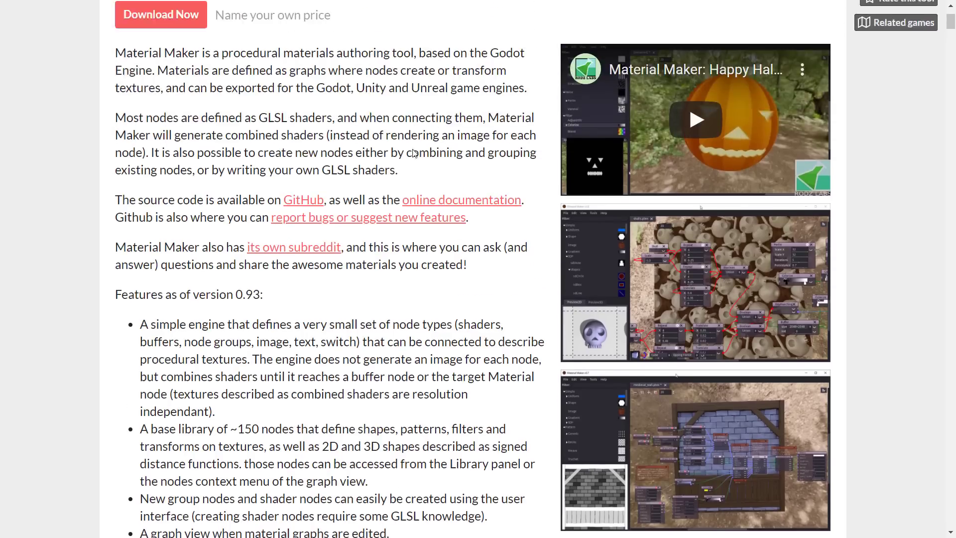
{"action": "scroll", "scroll_direction": "down", "scroll_amount": 3}
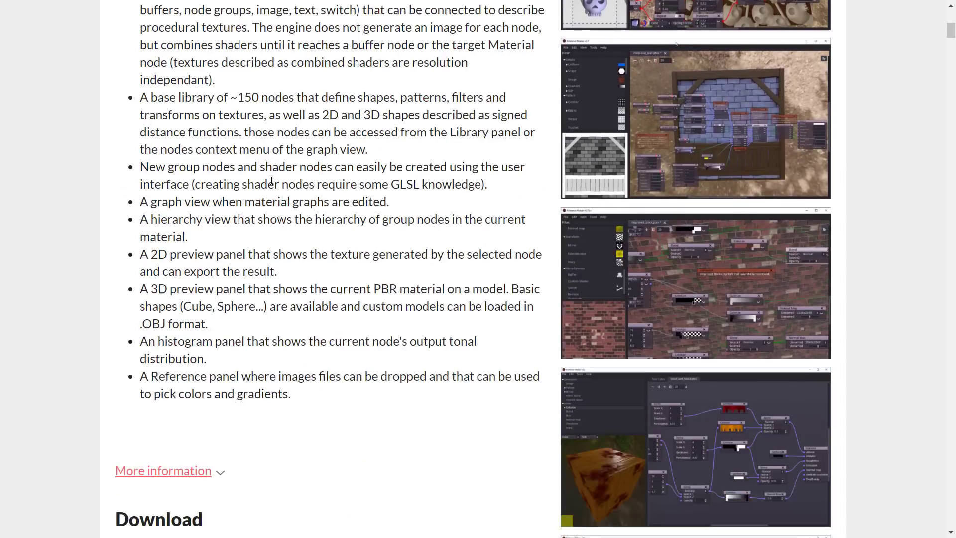
{"action": "scroll", "scroll_direction": "down", "scroll_amount": 3}
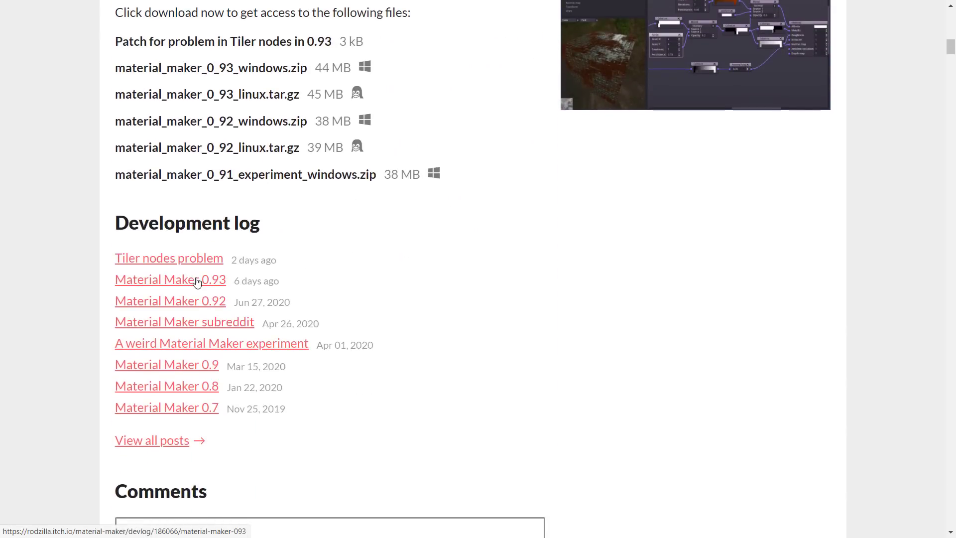
Open the Material Maker 0.93 devlog post and begin scrolling its changelog
{"action": "left_click", "coordinate": [169, 279]}
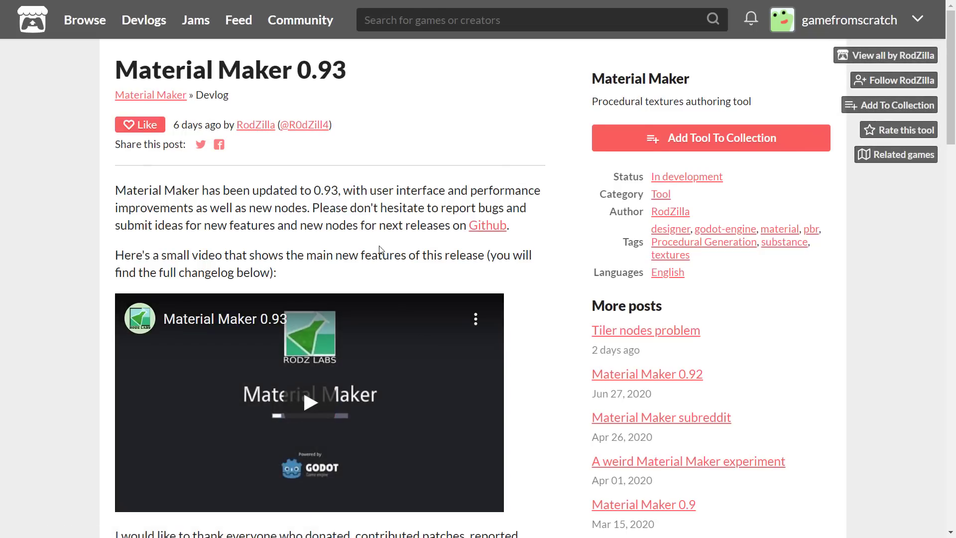
{"action": "scroll", "scroll_direction": "down", "scroll_amount": 3}
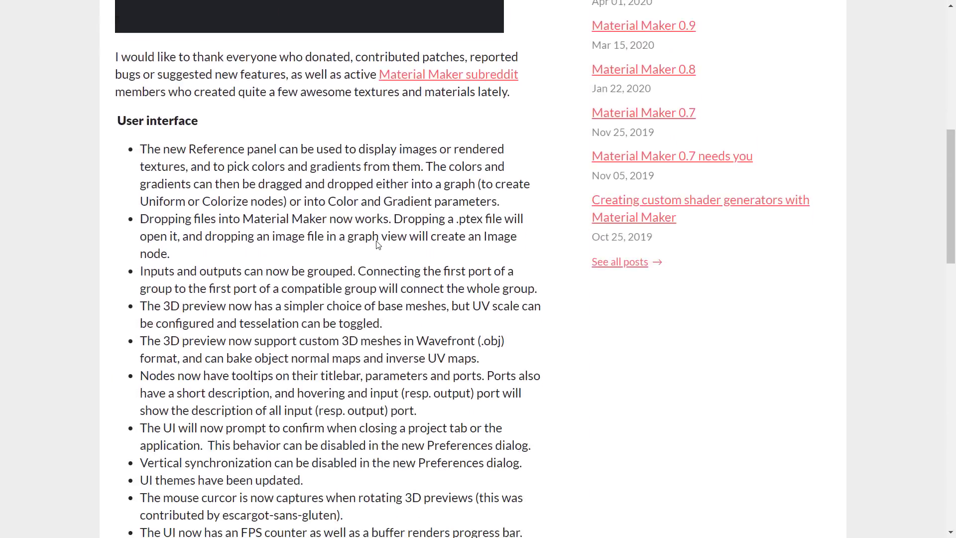
{"action": "scroll", "scroll_direction": "down", "scroll_amount": 3}
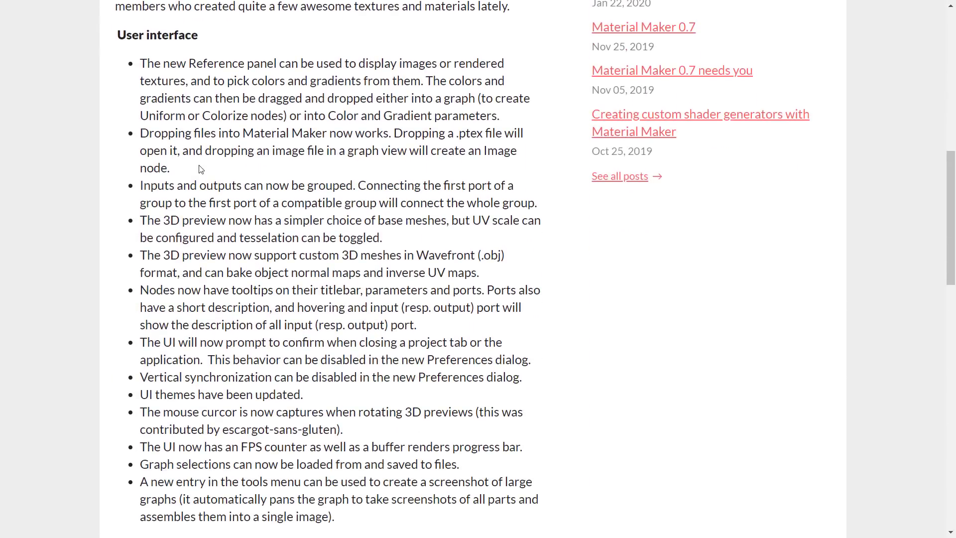
{"action": "mouse_move", "coordinate": [242, 192]}
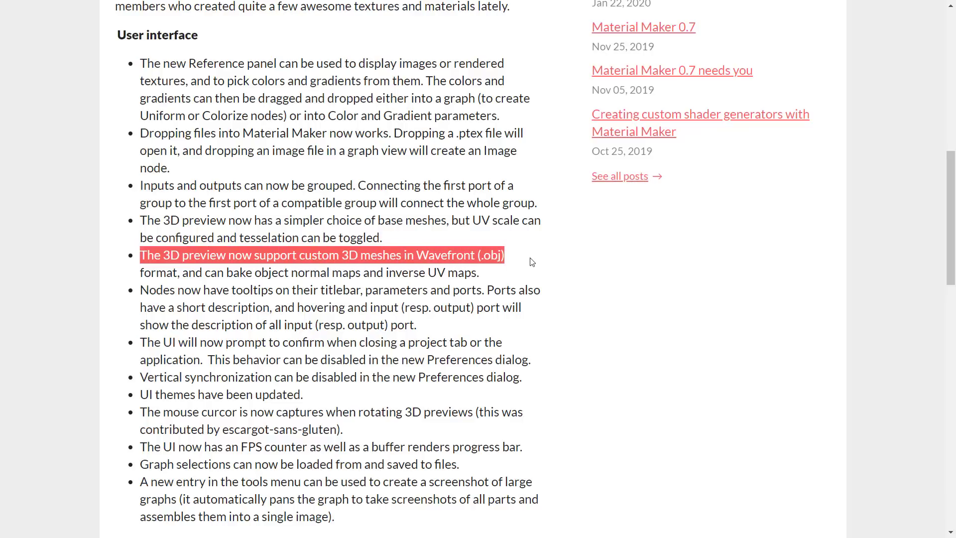
Read further down the changelog and highlight the new nodes and bug fixes lists
{"action": "left_click", "coordinate": [516, 247]}
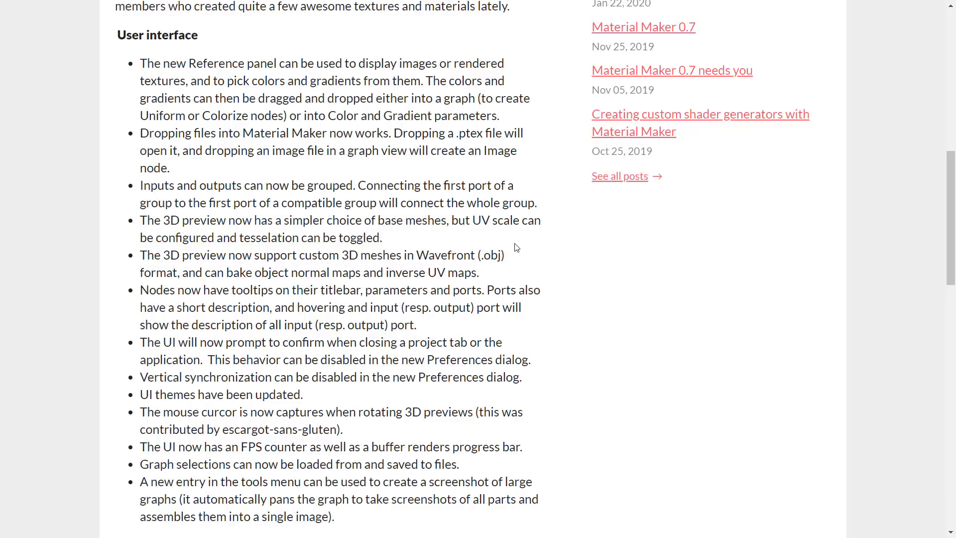
{"action": "scroll", "scroll_direction": "down", "scroll_amount": 3}
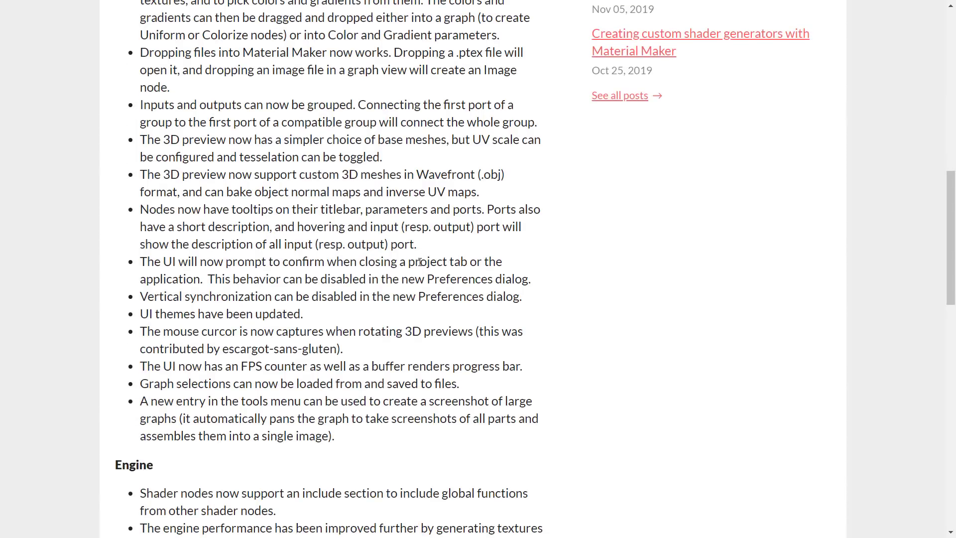
{"action": "mouse_move", "coordinate": [391, 241]}
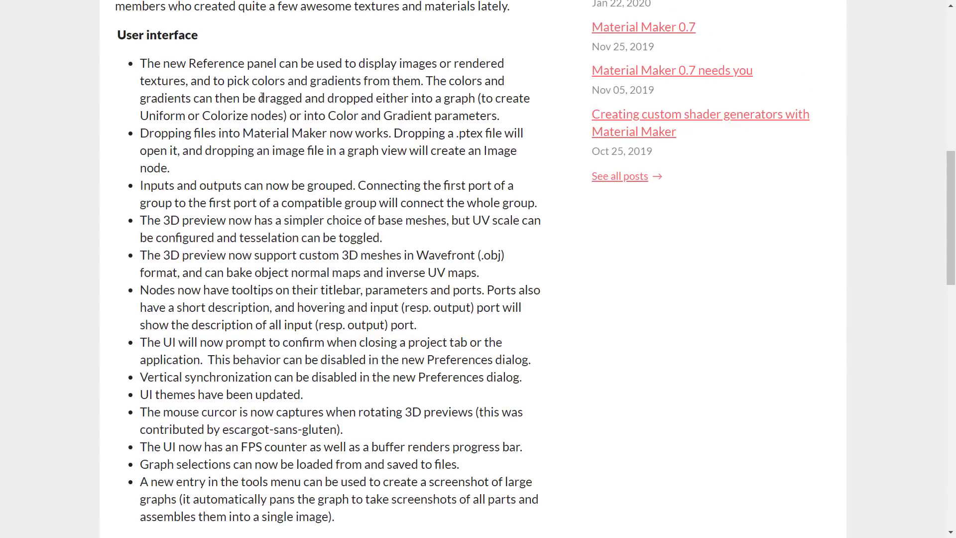
{"action": "scroll", "scroll_direction": "down", "scroll_amount": 3}
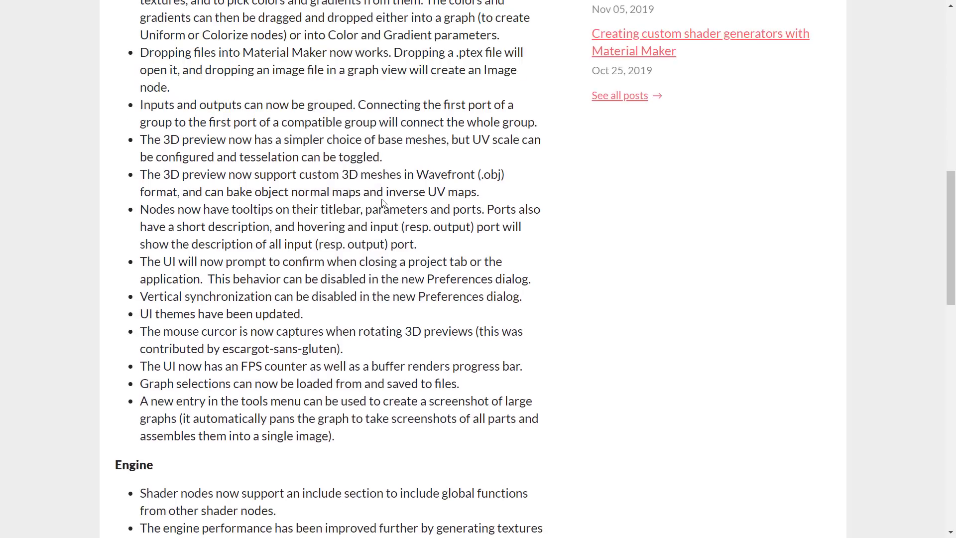
{"action": "scroll", "scroll_direction": "down", "scroll_amount": 3}
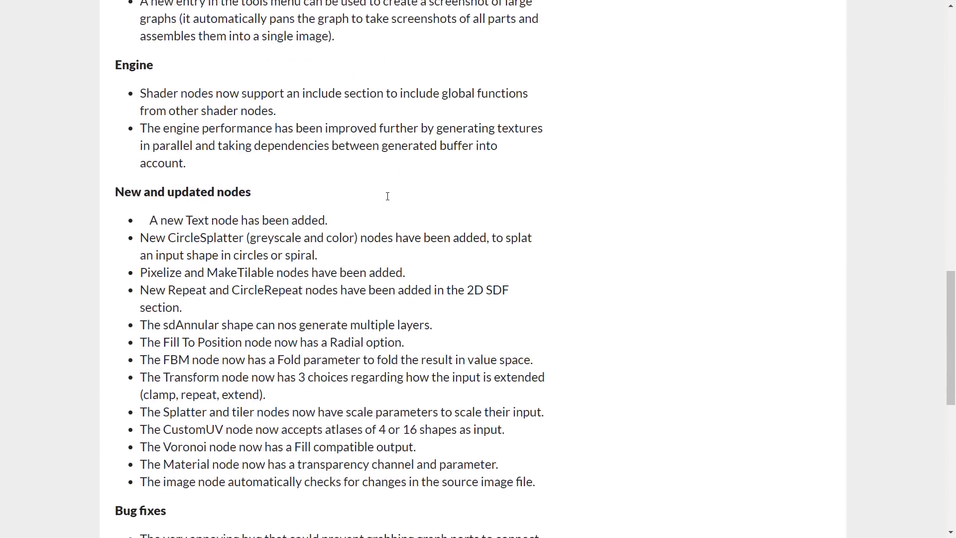
{"action": "scroll", "scroll_direction": "down", "scroll_amount": 3}
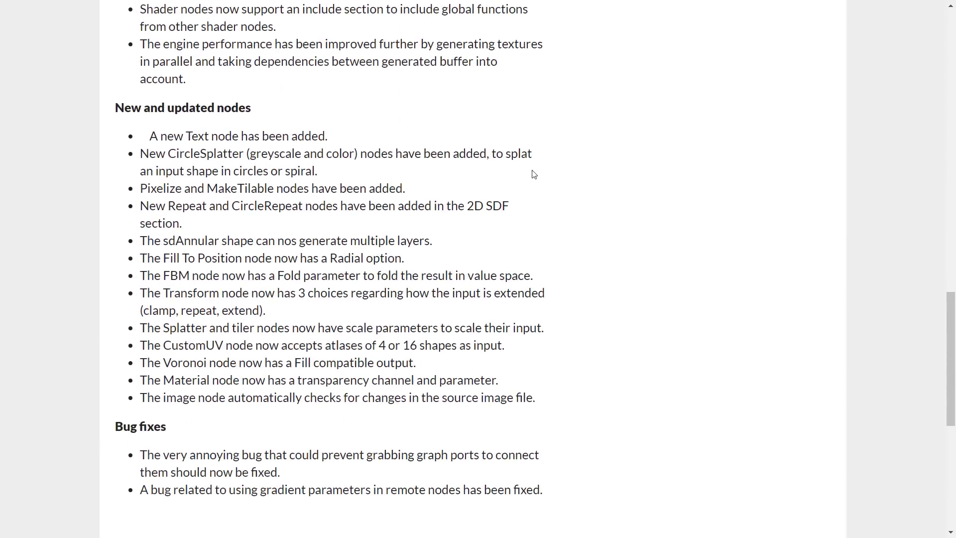
{"action": "left_click_drag", "start_coordinate": [143, 136], "coordinate": [122, 519]}
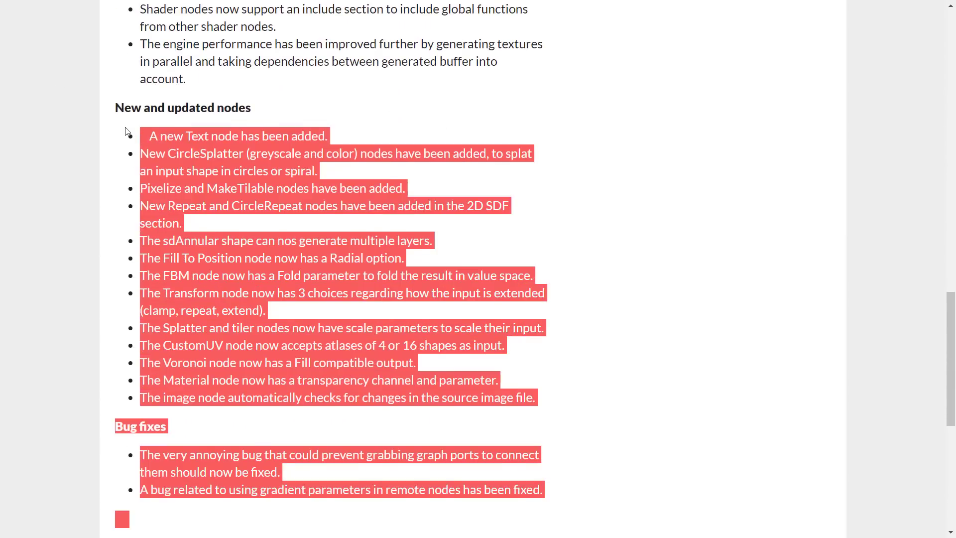
{"action": "scroll", "scroll_direction": "down", "scroll_amount": 3}
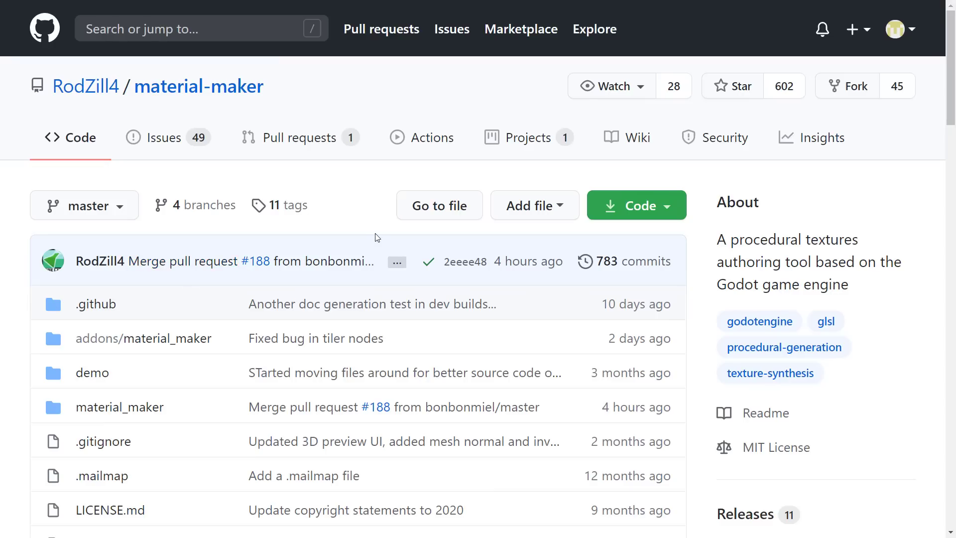
{"action": "mouse_move", "coordinate": [217, 147]}
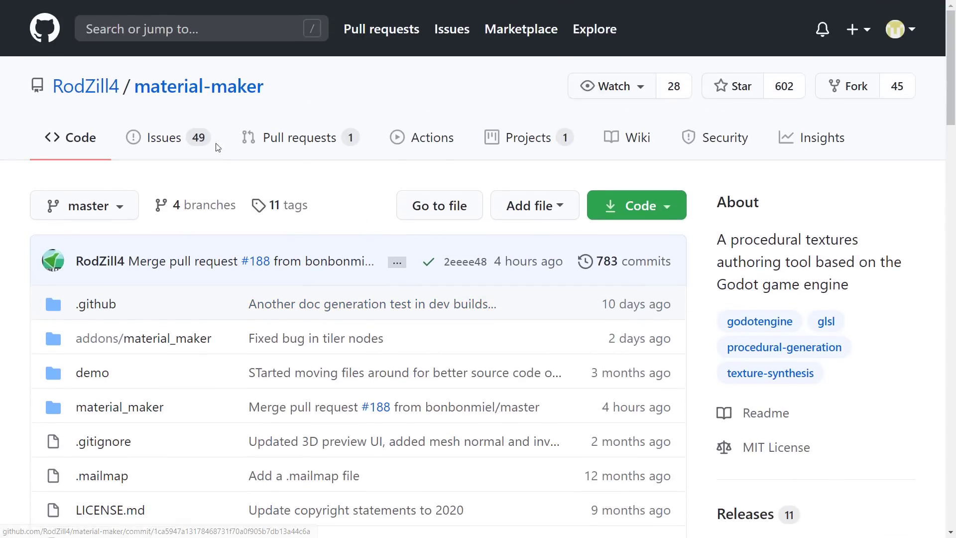
{"action": "mouse_move", "coordinate": [185, 74]}
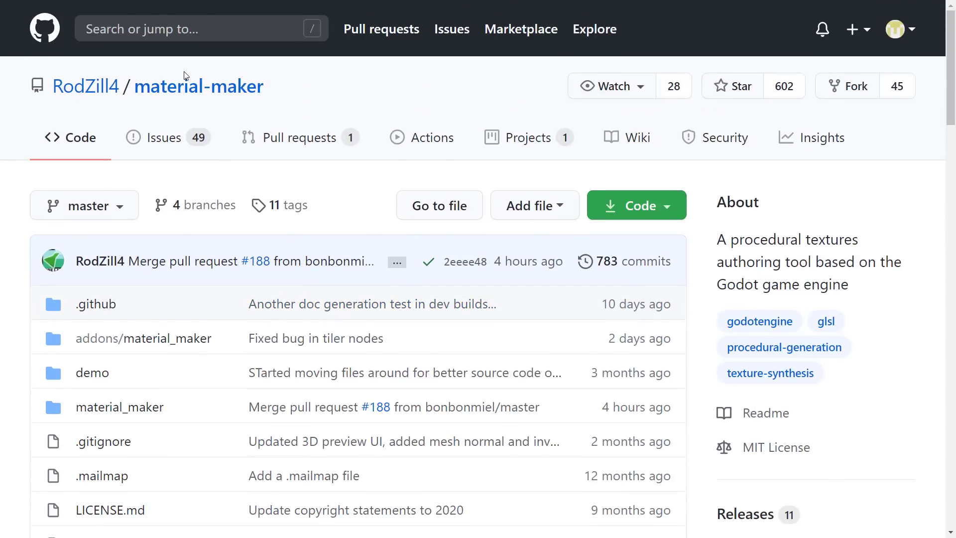
{"action": "mouse_move", "coordinate": [791, 448]}
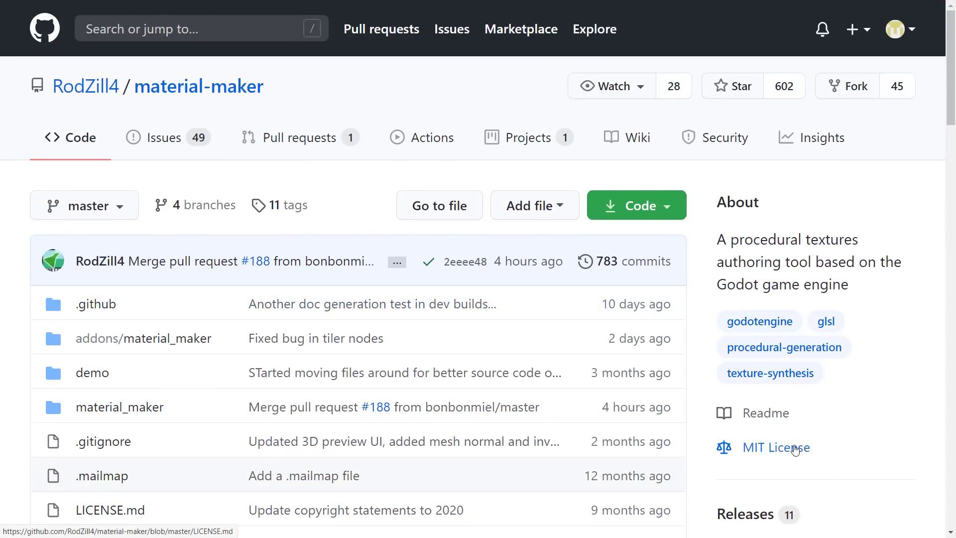
{"action": "mouse_move", "coordinate": [570, 175]}
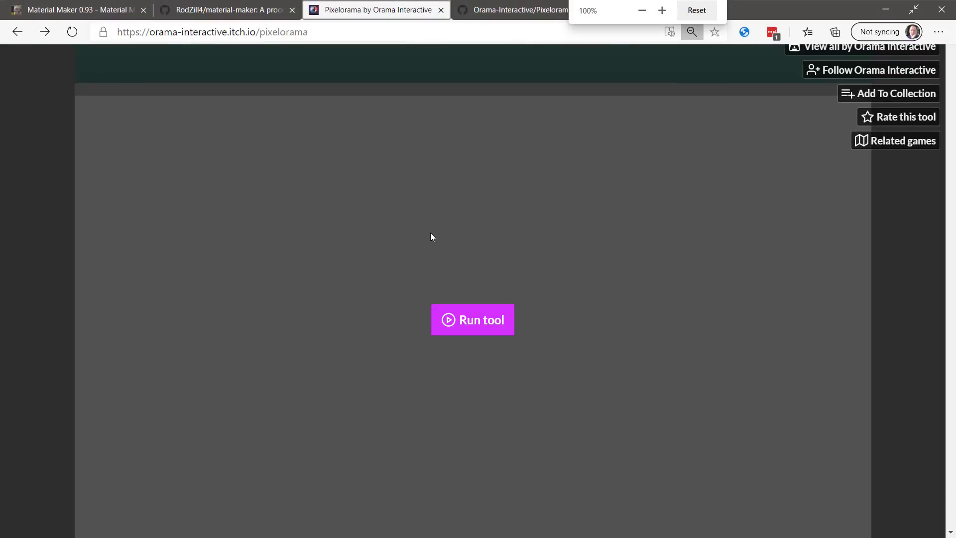
Launch web Pixelorama, dismiss the splash and autosave prompts, and draw a test stroke
{"action": "left_click", "coordinate": [473, 319]}
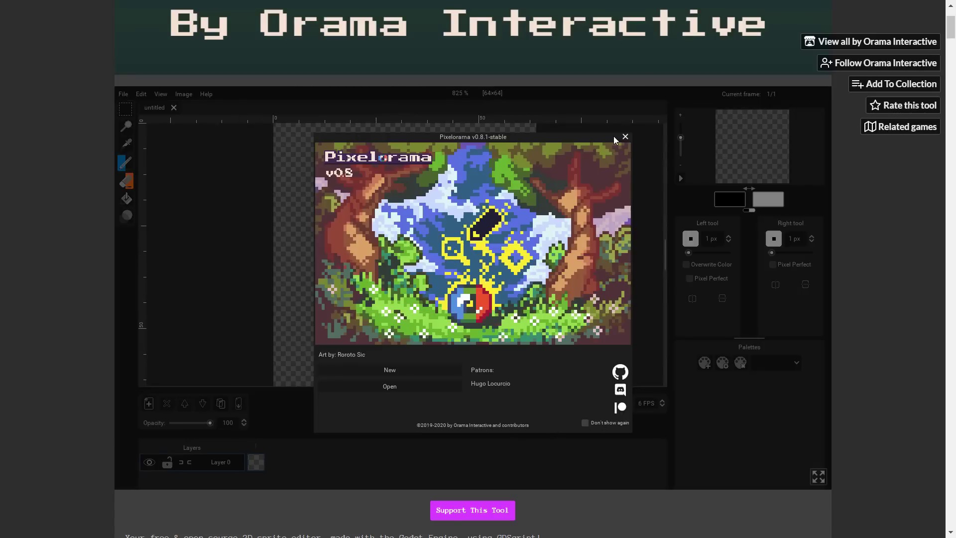
{"action": "left_click", "coordinate": [625, 136]}
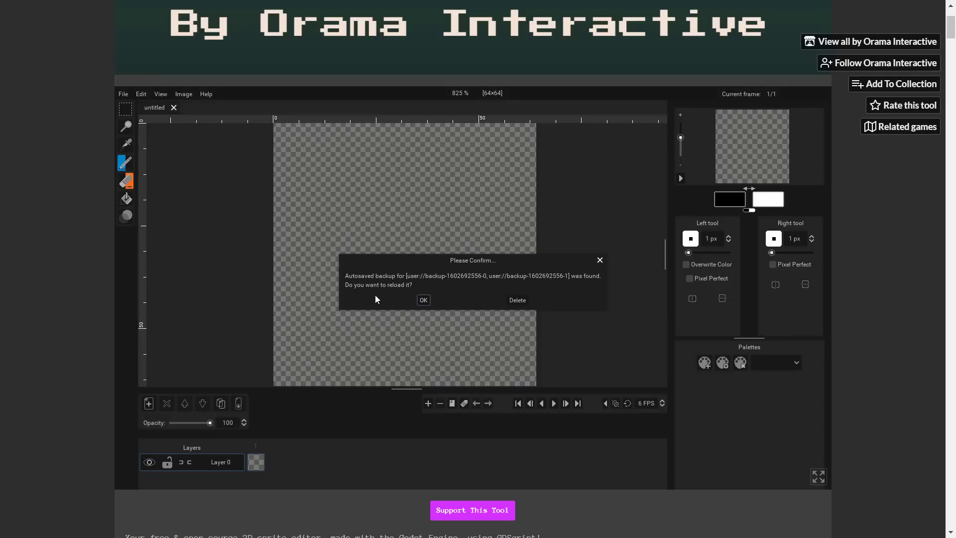
{"action": "left_click", "coordinate": [423, 300]}
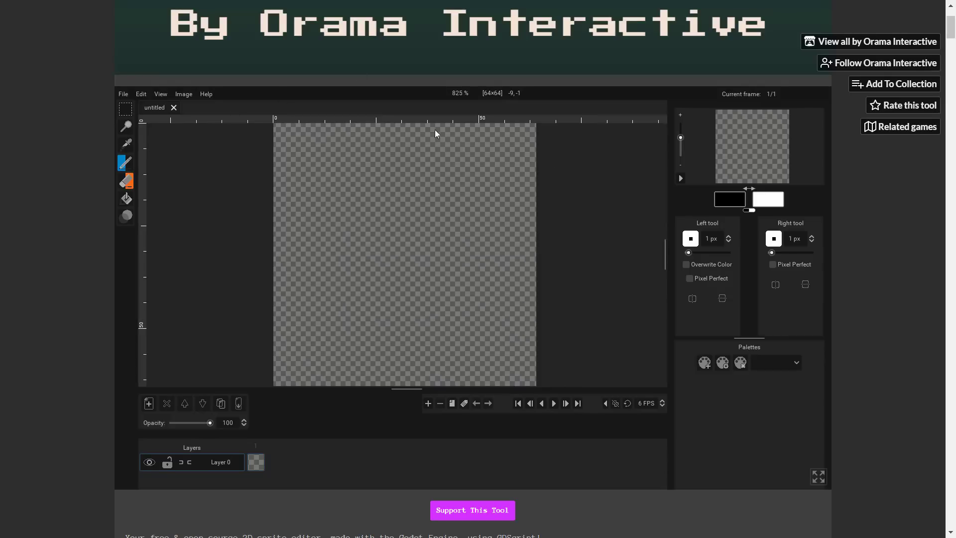
{"action": "left_click", "coordinate": [517, 252]}
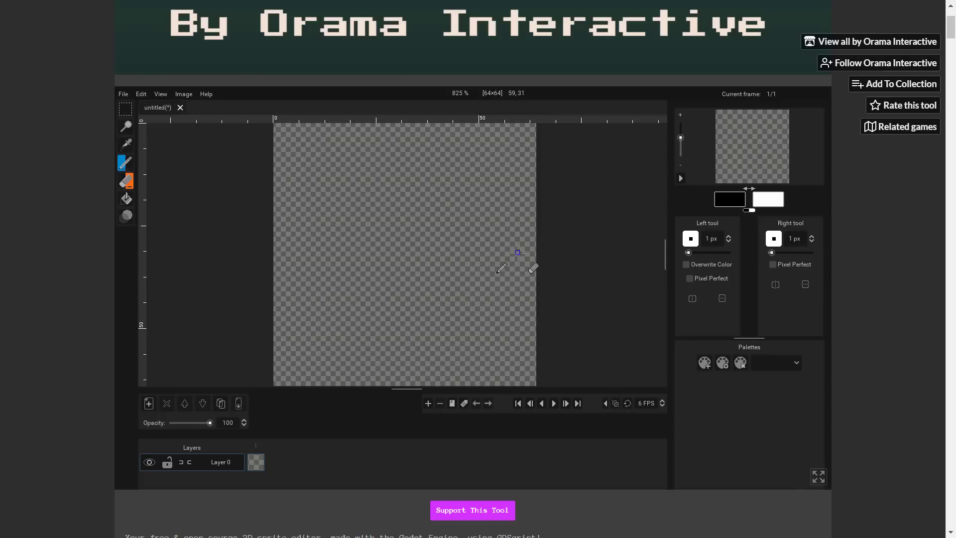
{"action": "scroll", "scroll_direction": "down", "scroll_amount": 3}
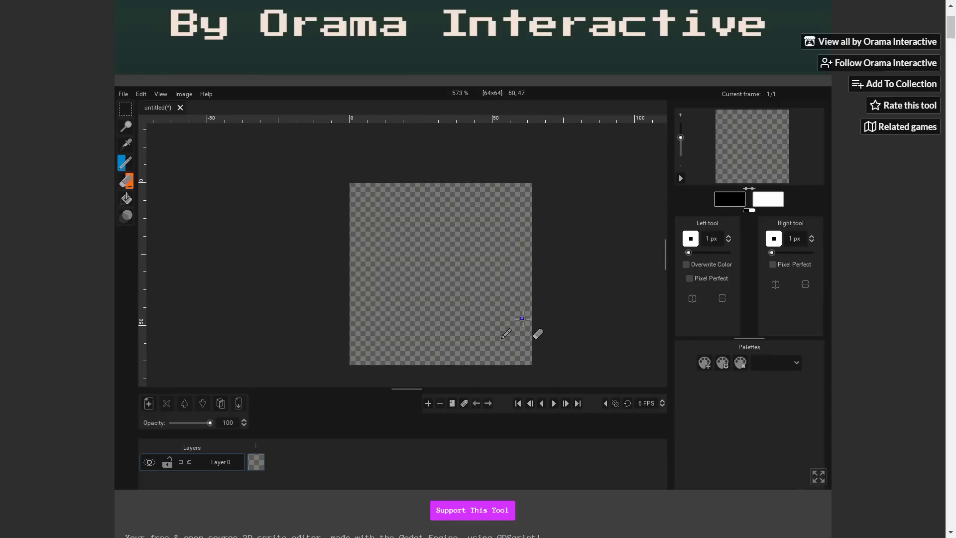
{"action": "scroll", "scroll_direction": "down", "scroll_amount": 3}
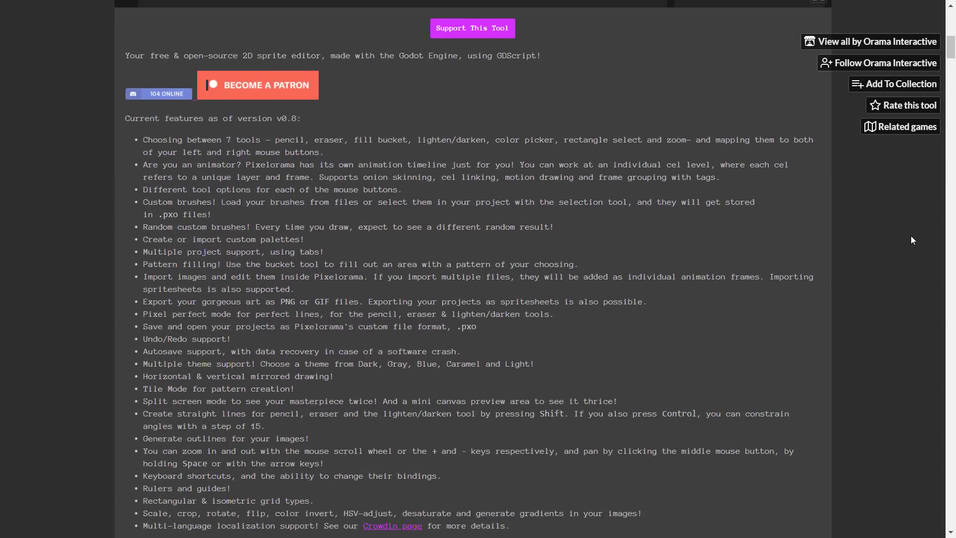
Open the 'Pixelorama v0.8.1 is out!' post and select its 'A new purple theme.' bullet
{"action": "scroll", "scroll_direction": "down", "scroll_amount": 3}
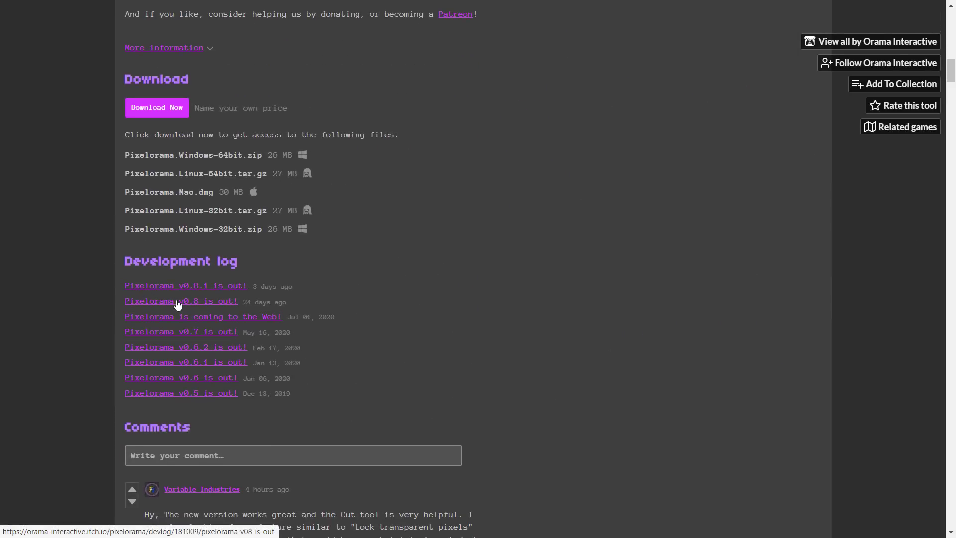
{"action": "left_click", "coordinate": [185, 286]}
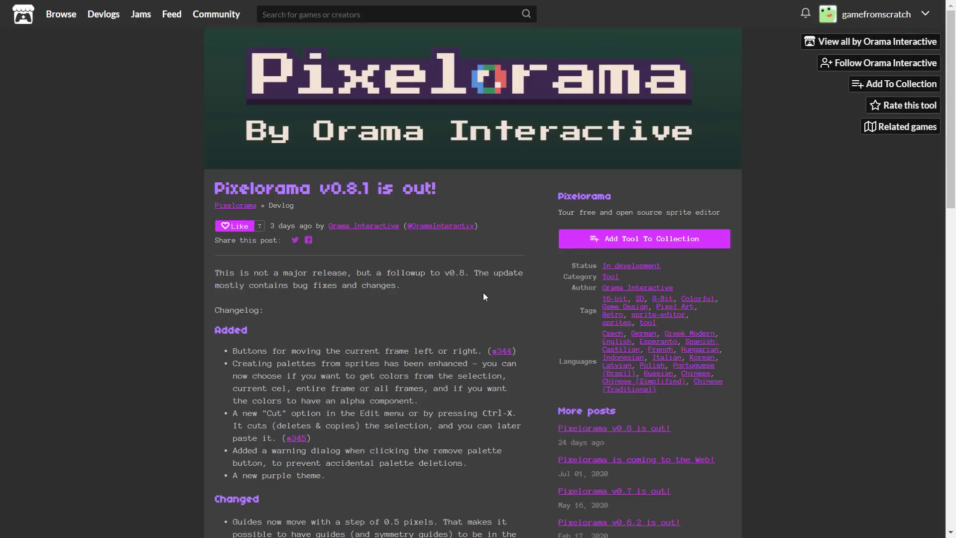
{"action": "scroll", "scroll_direction": "down", "scroll_amount": 3}
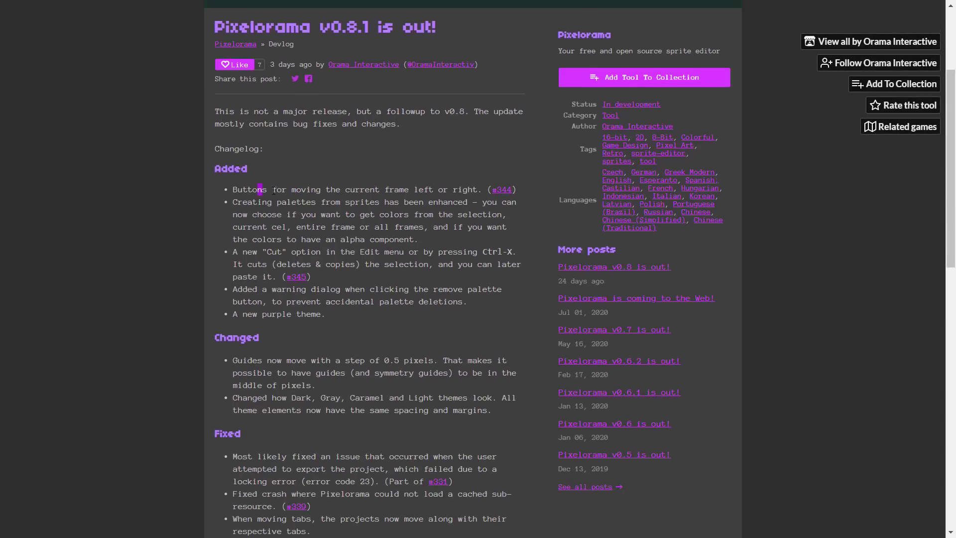
{"action": "left_click_drag", "start_coordinate": [233, 201], "coordinate": [387, 214]}
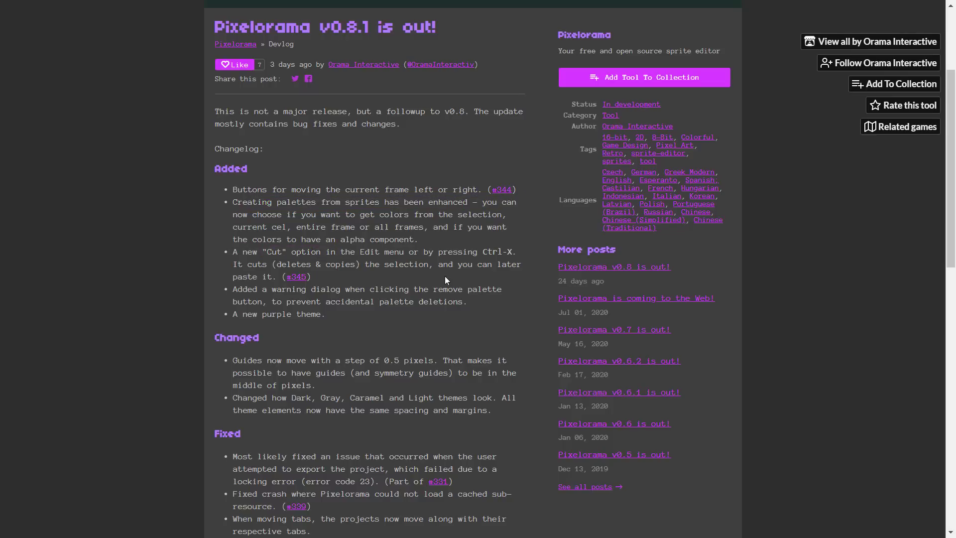
{"action": "scroll", "scroll_direction": "down", "scroll_amount": 3}
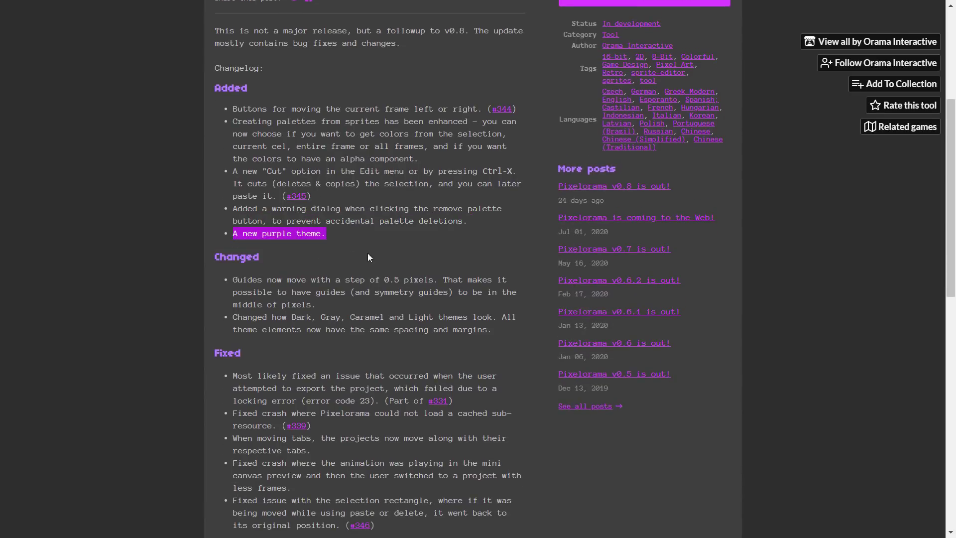
{"action": "mouse_move", "coordinate": [727, 136]}
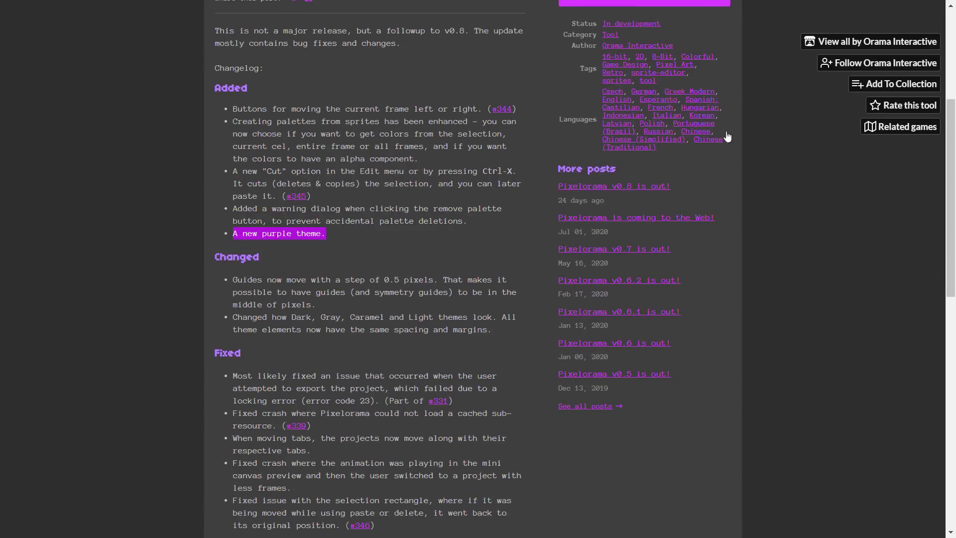
{"action": "scroll", "scroll_direction": "up", "scroll_amount": 3}
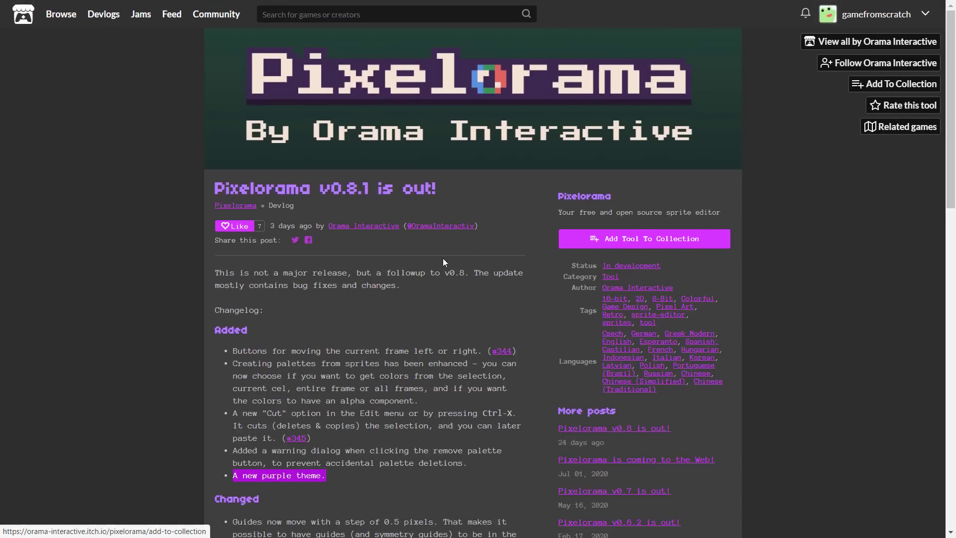
{"action": "mouse_move", "coordinate": [393, 332]}
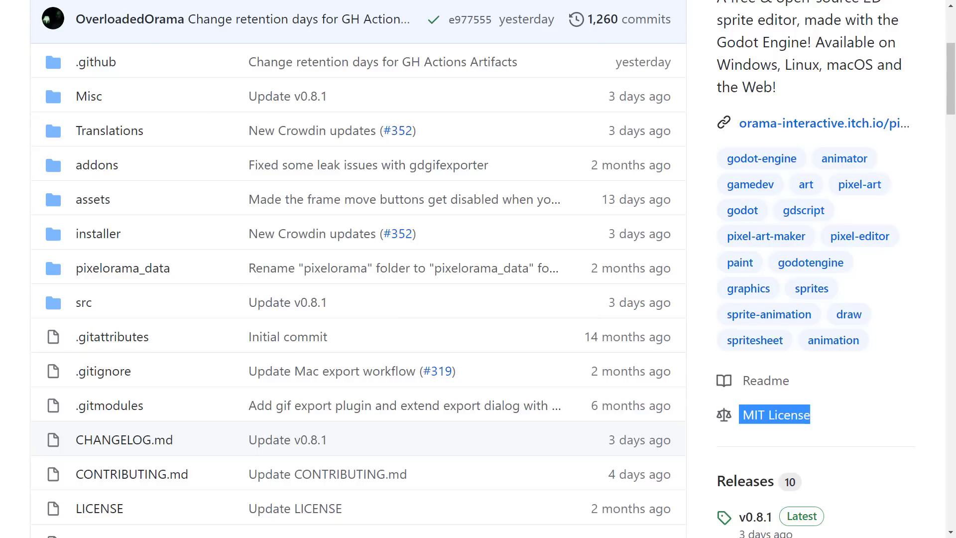
{"action": "mouse_move", "coordinate": [873, 238]}
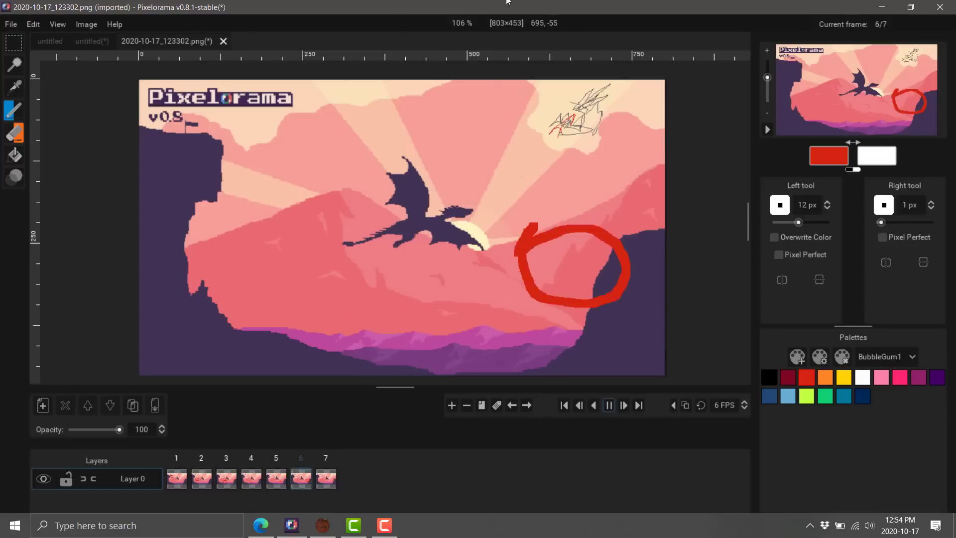
Select the Purple option under Edit > Preferences > Themes
{"action": "left_click", "coordinate": [33, 24]}
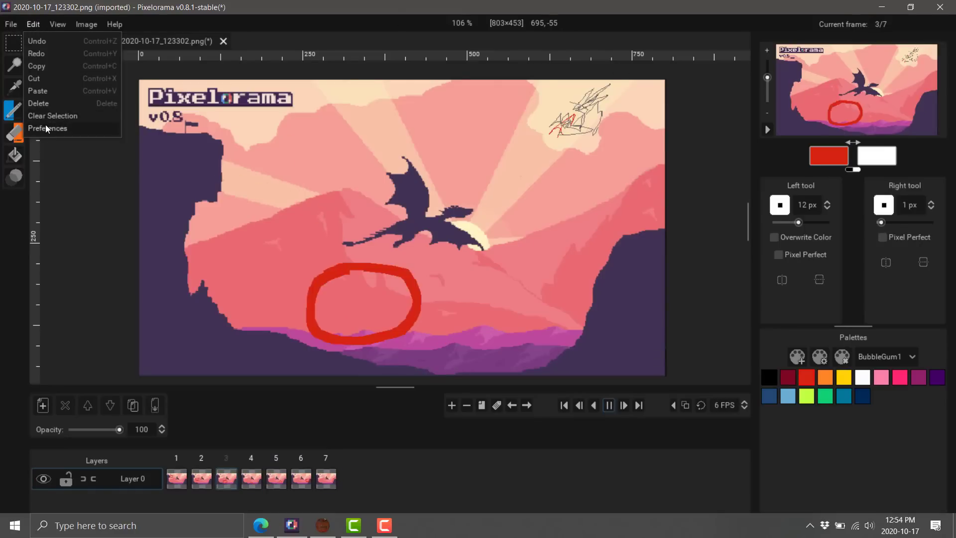
{"action": "left_click", "coordinate": [47, 129]}
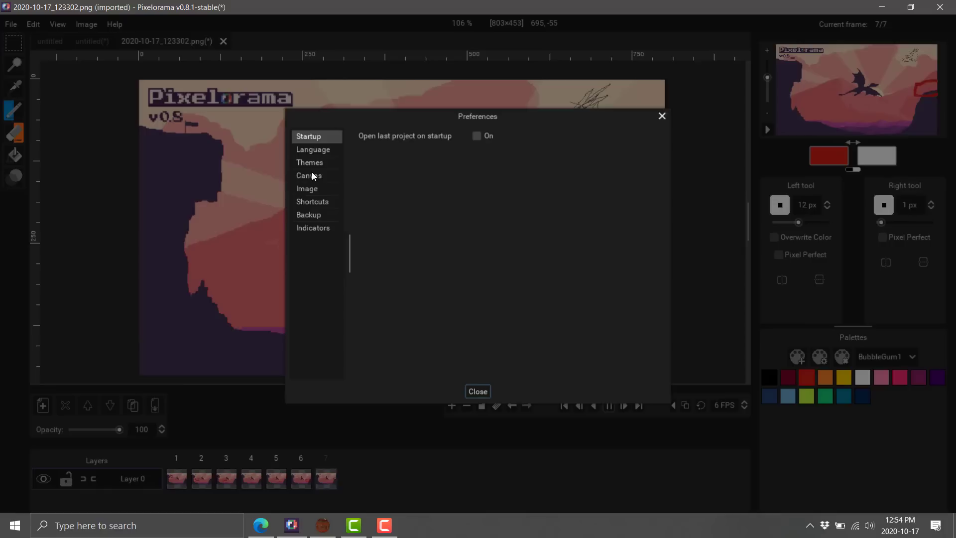
{"action": "left_click", "coordinate": [310, 163]}
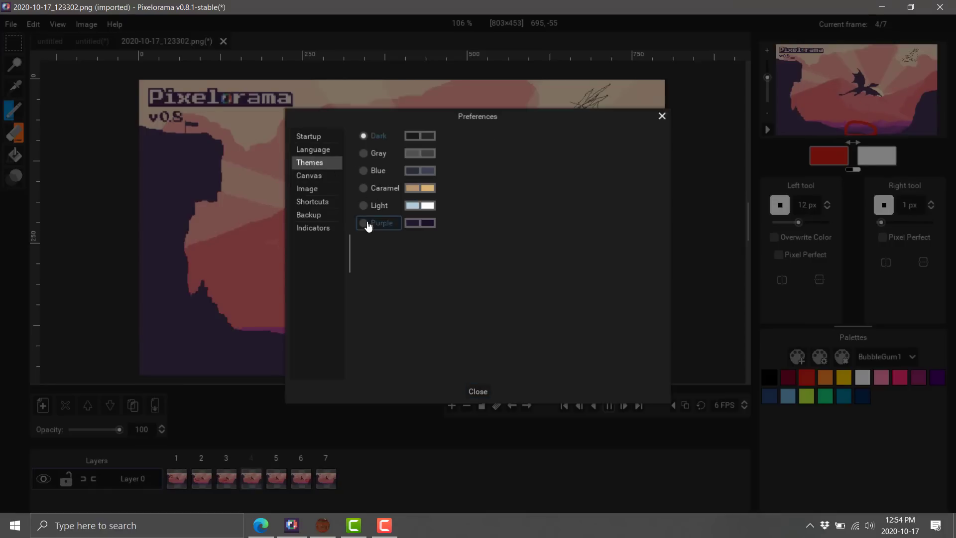
{"action": "left_click", "coordinate": [478, 391]}
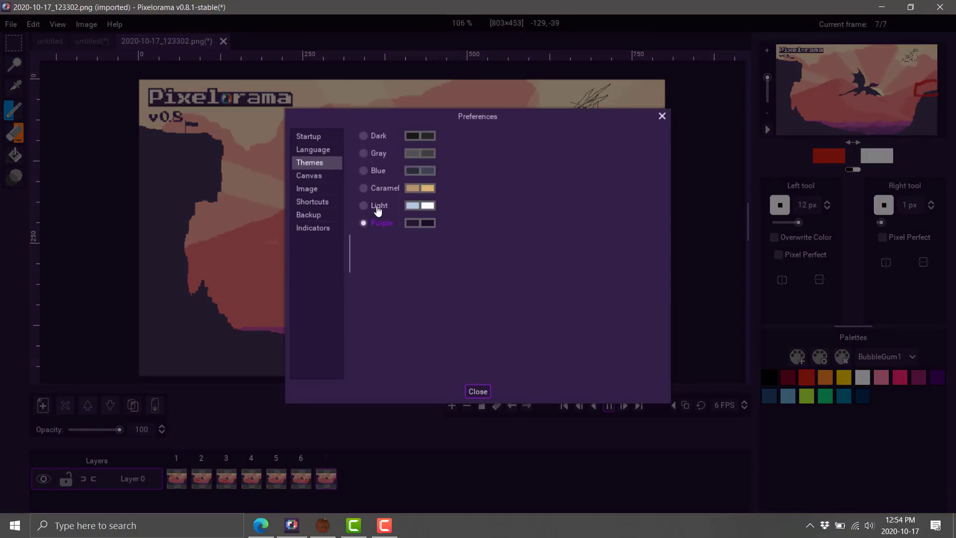
{"action": "left_click", "coordinate": [477, 390]}
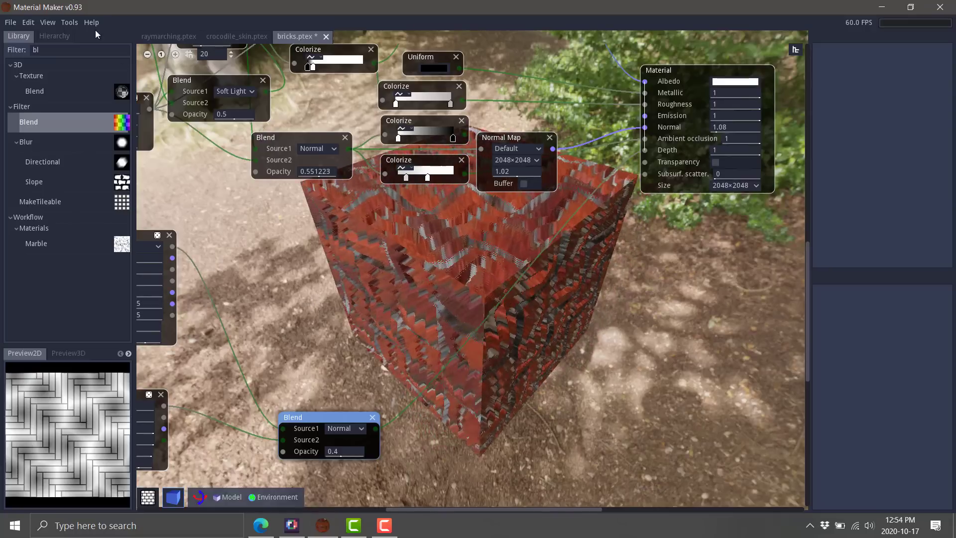
Open Material Maker's Edit menu to show the Set theme choices Dark, Default and Light
{"action": "left_click", "coordinate": [28, 22]}
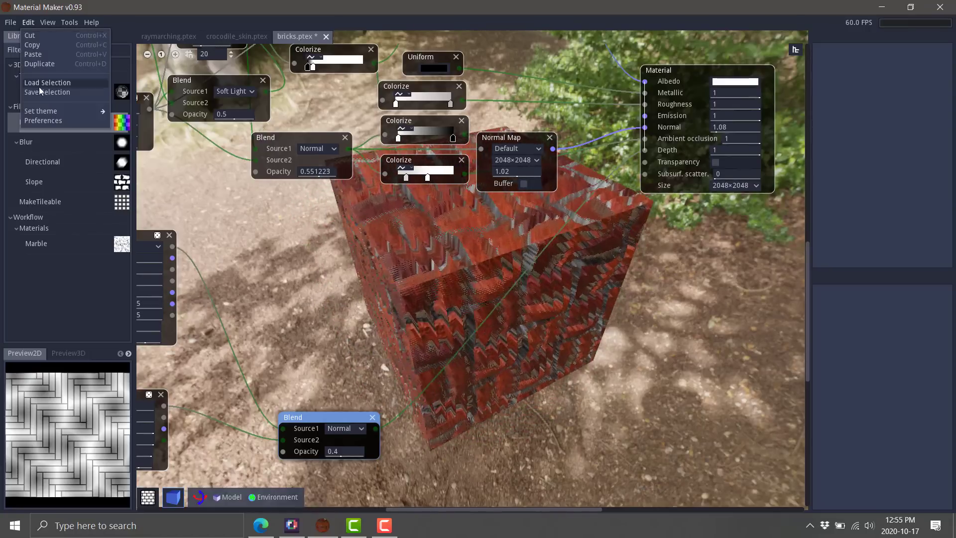
{"action": "left_click", "coordinate": [43, 121]}
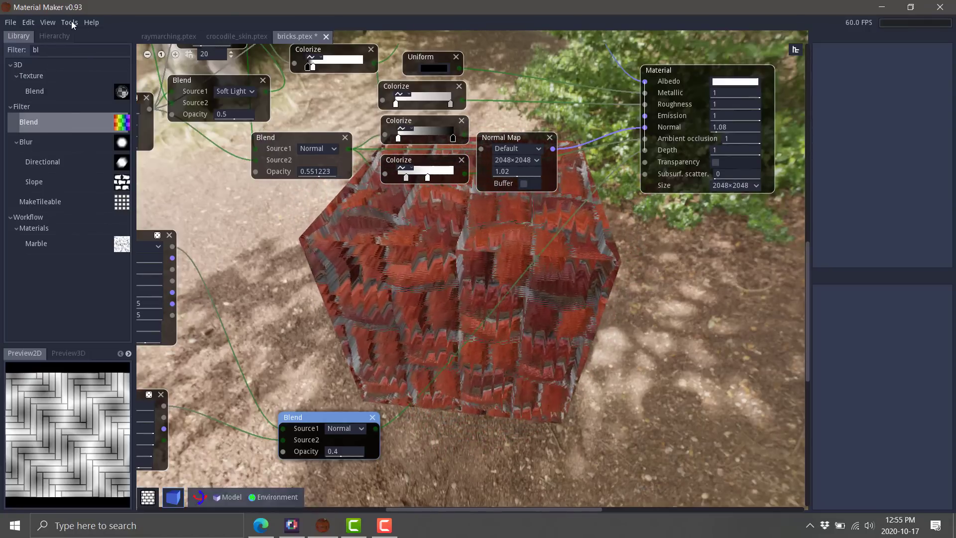
{"action": "left_click", "coordinate": [48, 22]}
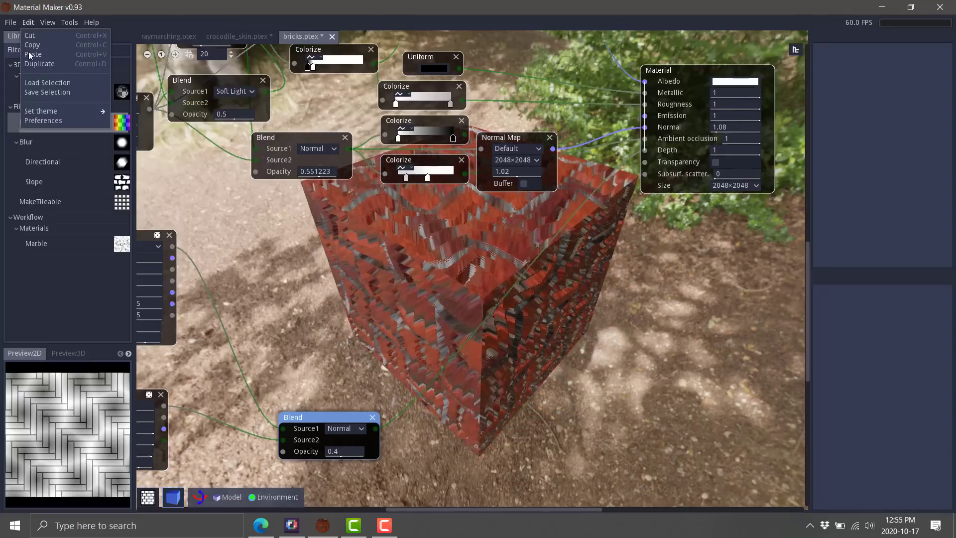
{"action": "mouse_move", "coordinate": [41, 110]}
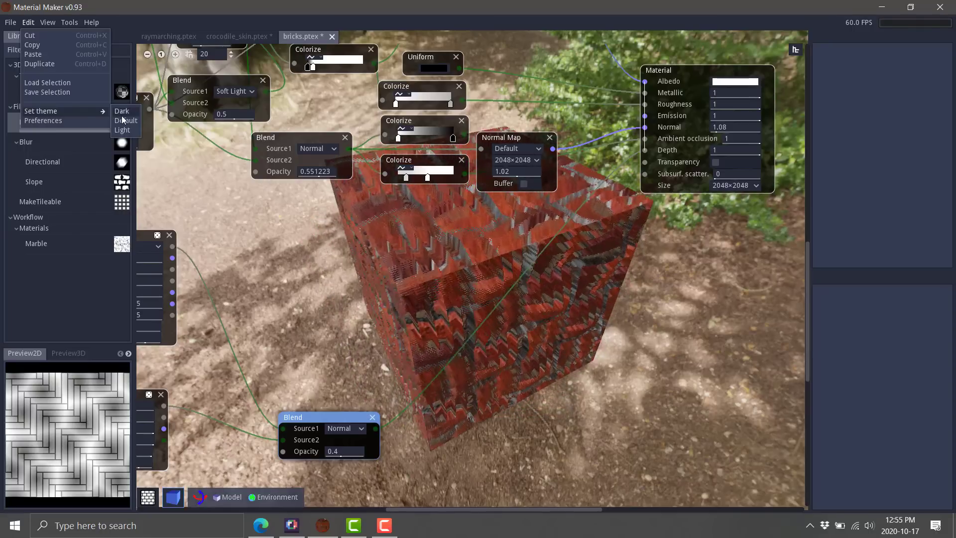